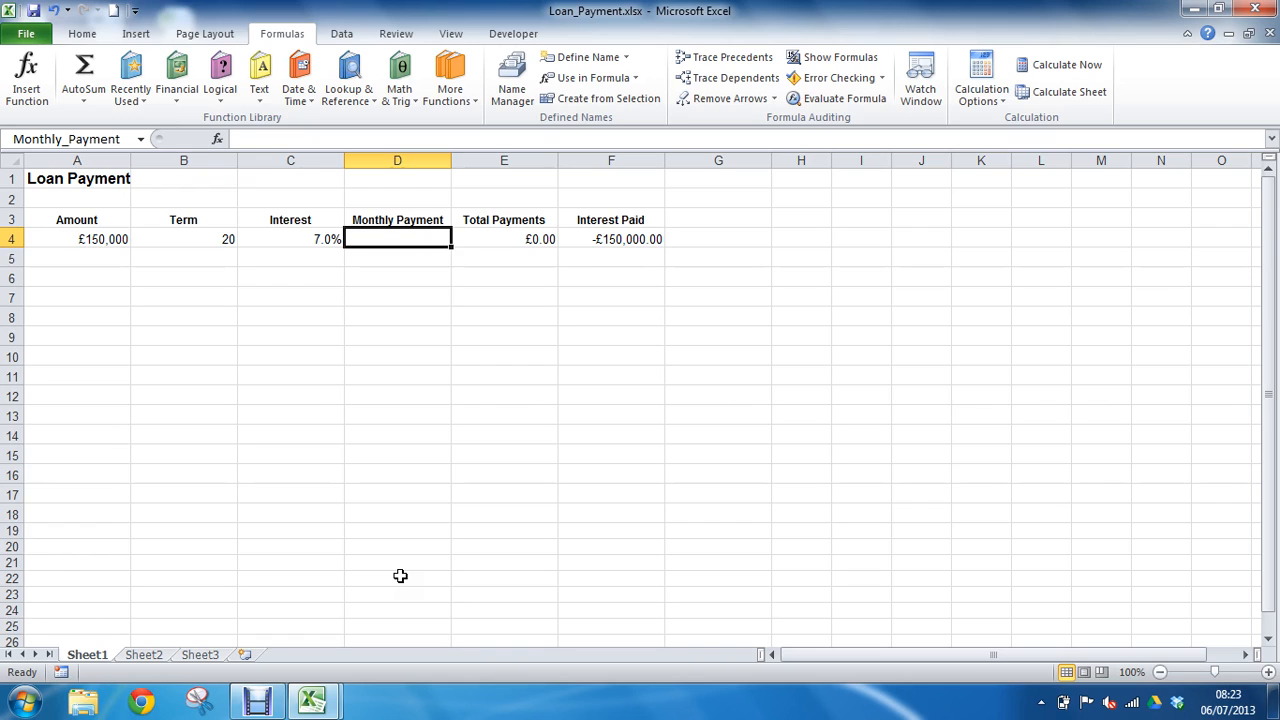
{"action": "mouse_move", "coordinate": [428, 276]}
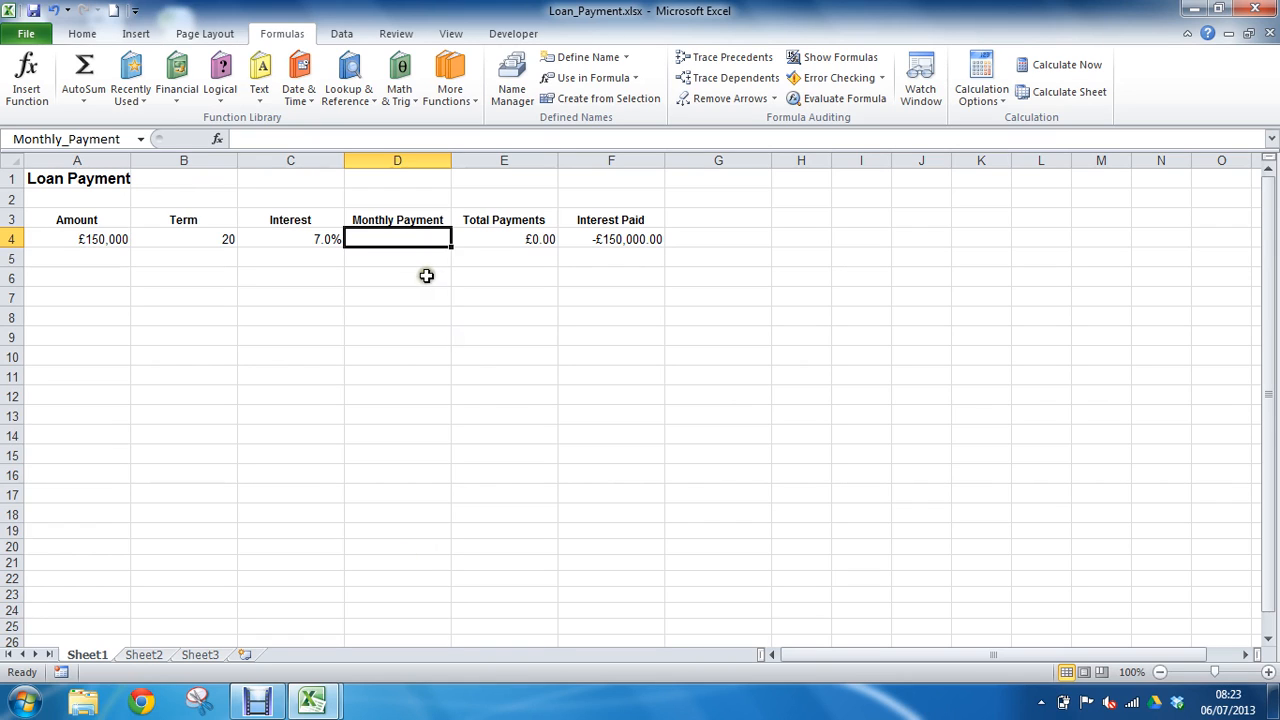
Start a =pmt( formula in the Monthly Payment cell D4
{"action": "type", "text": "="}
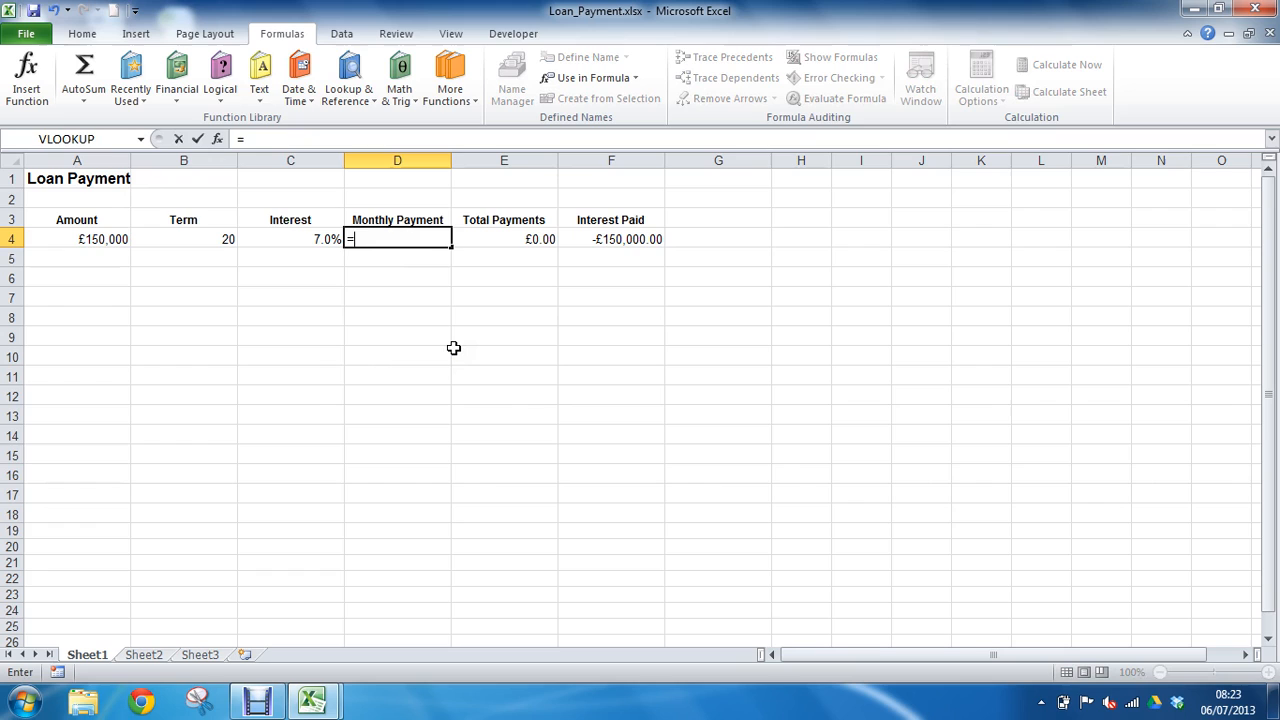
{"action": "type", "text": "pmt"}
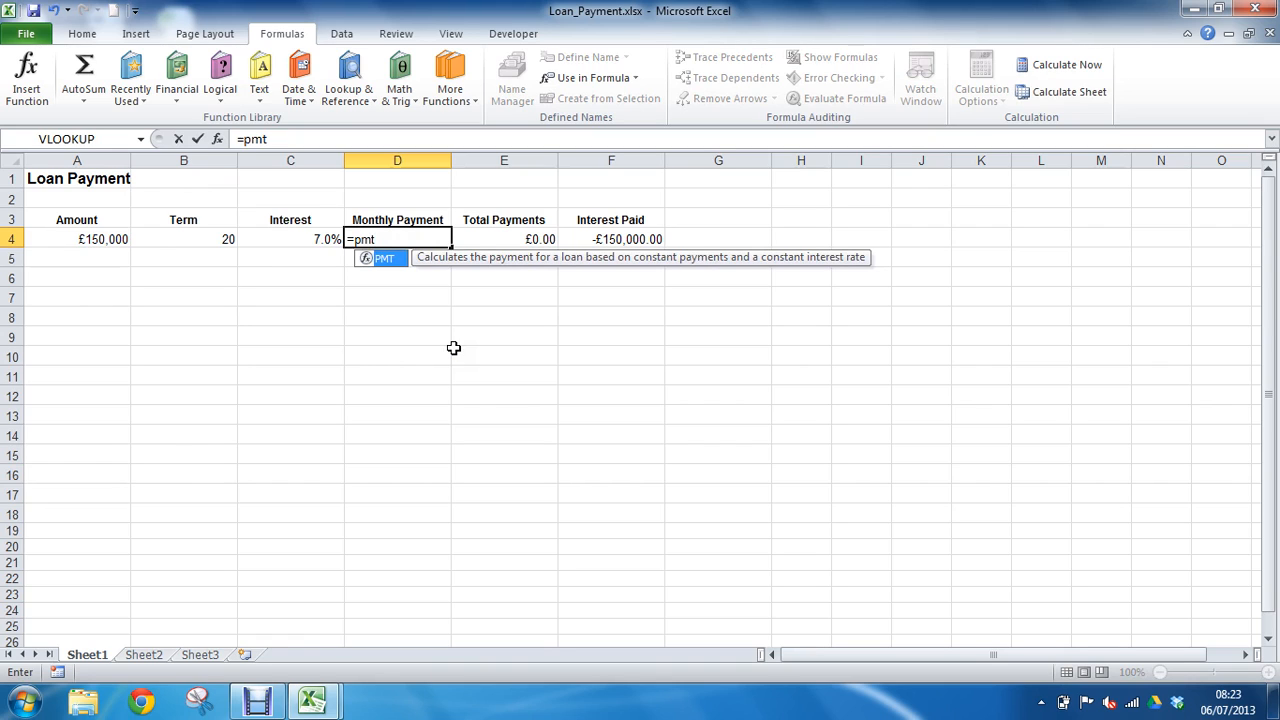
{"action": "type", "text": "("}
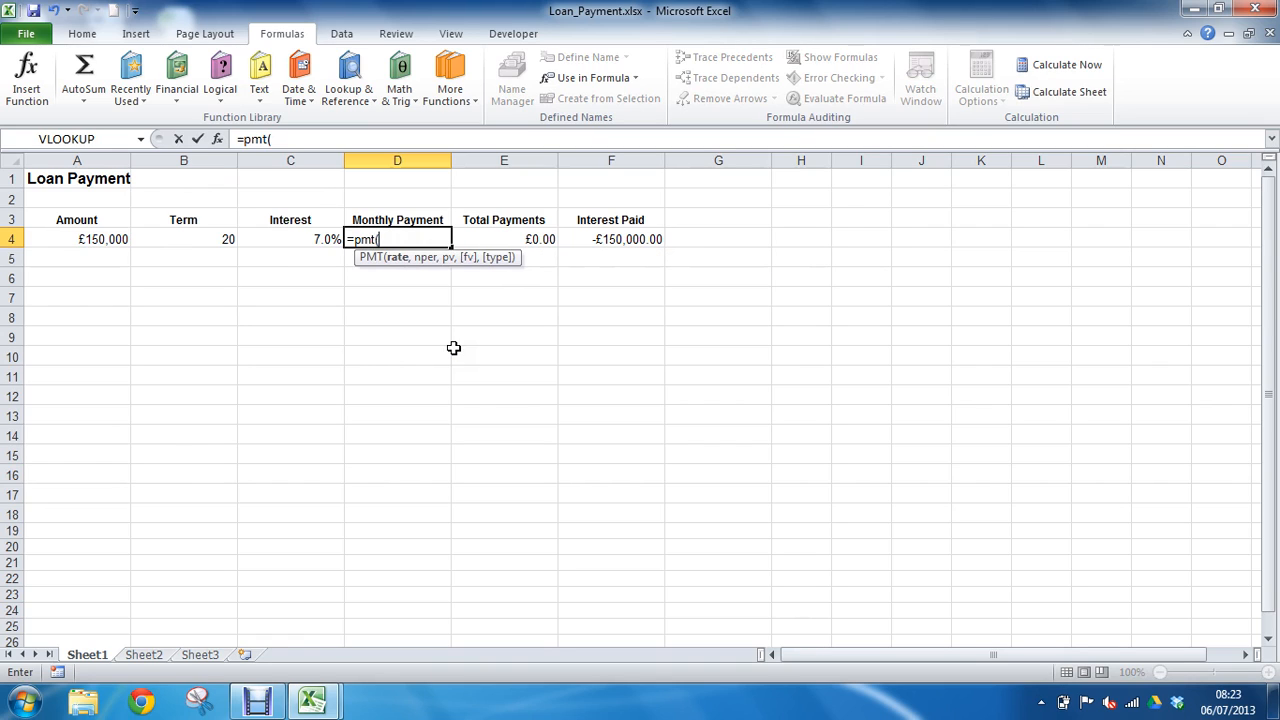
{"action": "mouse_move", "coordinate": [456, 250]}
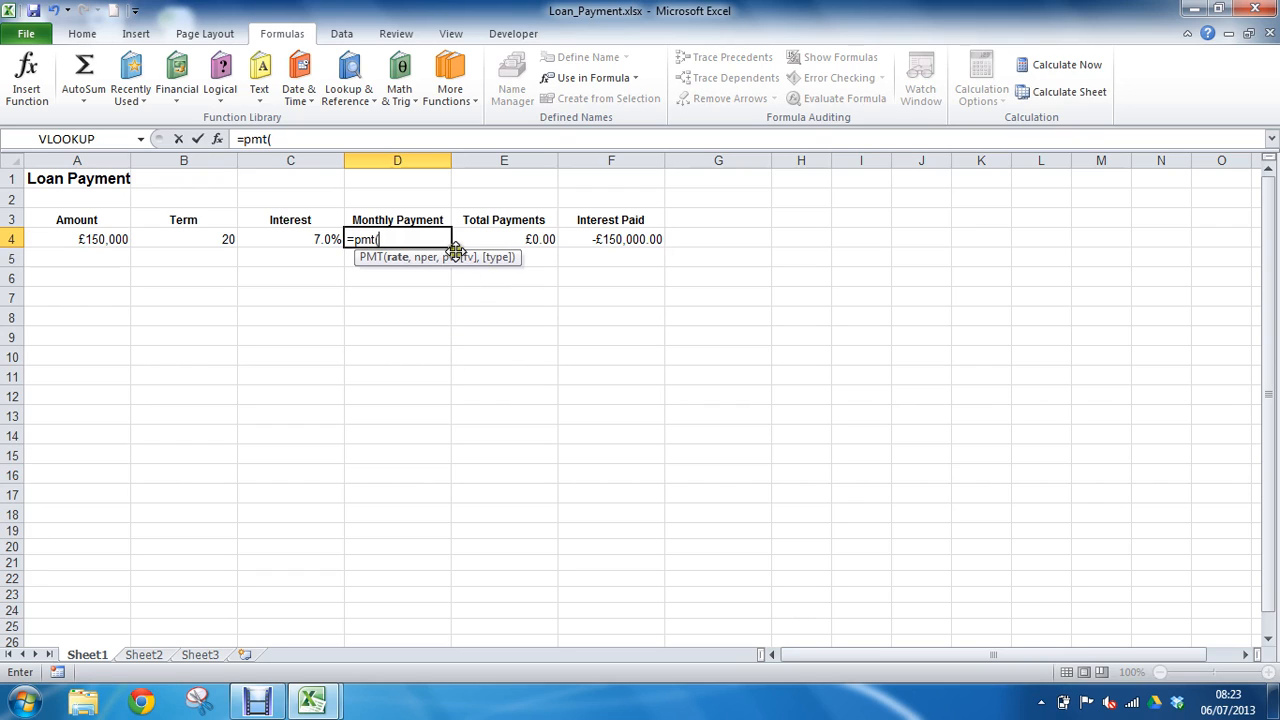
{"action": "mouse_move", "coordinate": [494, 262]}
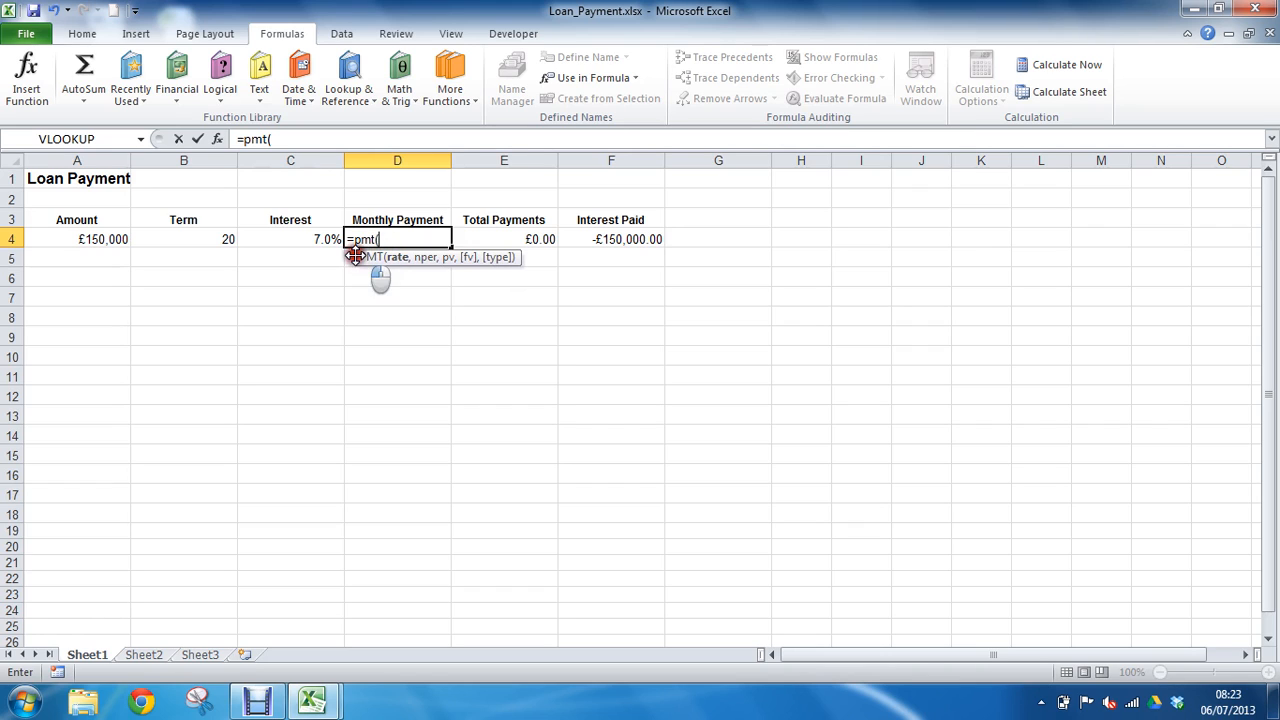
{"action": "mouse_move", "coordinate": [450, 308]}
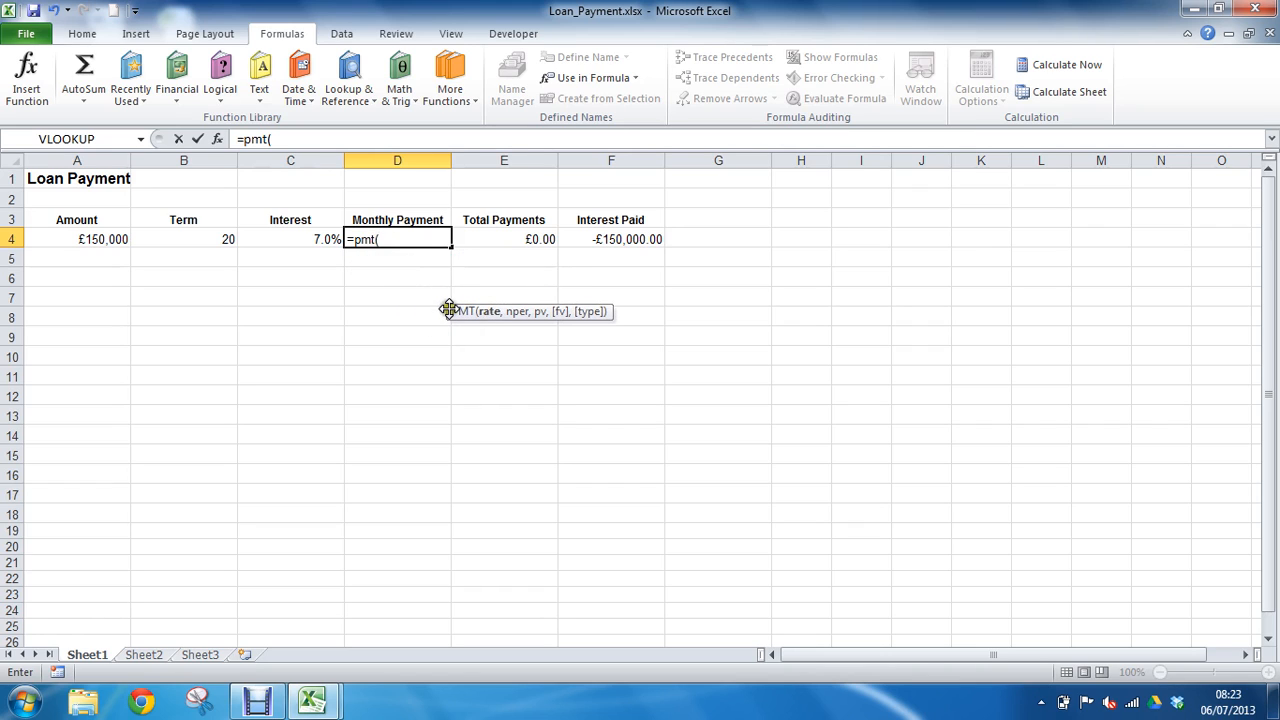
{"action": "mouse_move", "coordinate": [414, 256]}
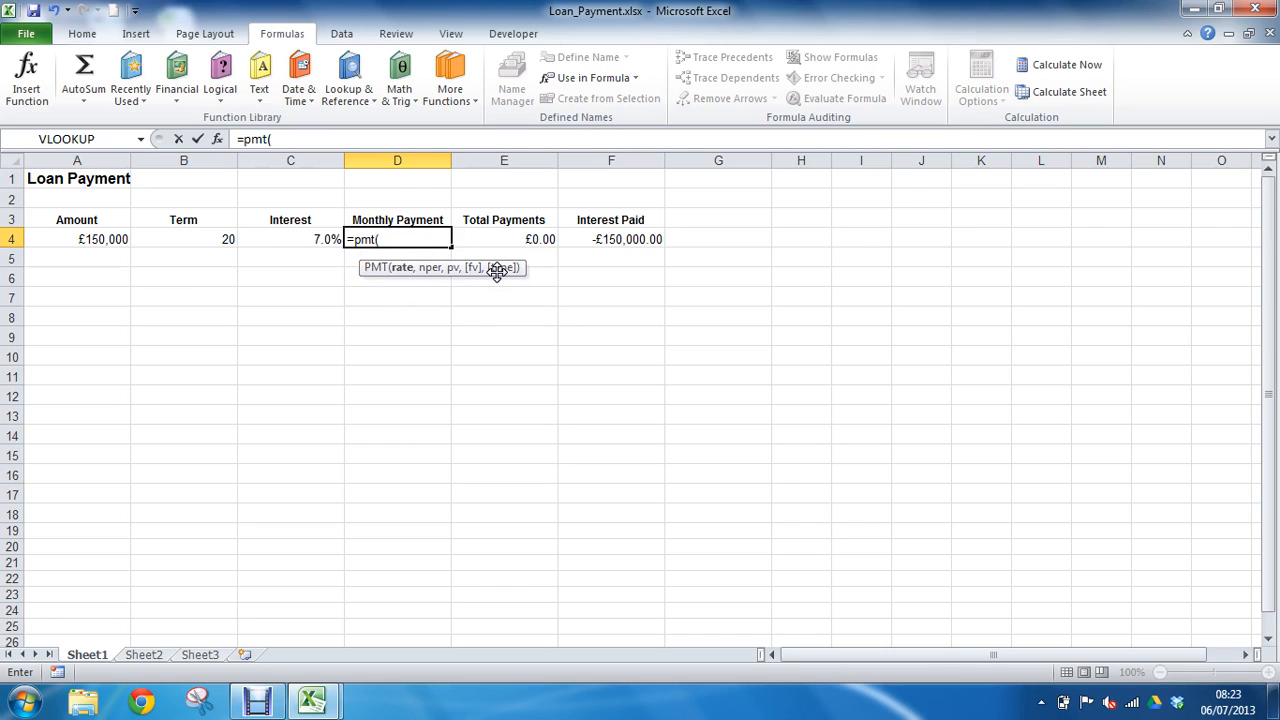
{"action": "mouse_move", "coordinate": [730, 304]}
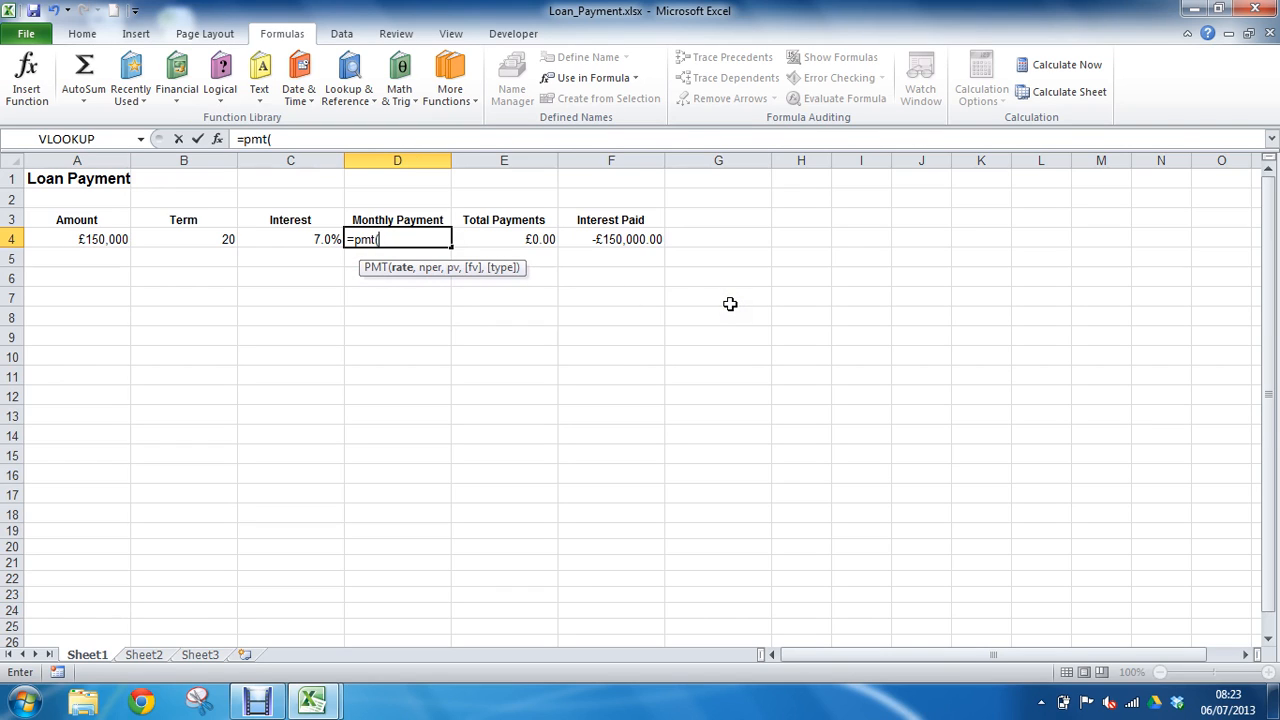
{"action": "mouse_move", "coordinate": [504, 268]}
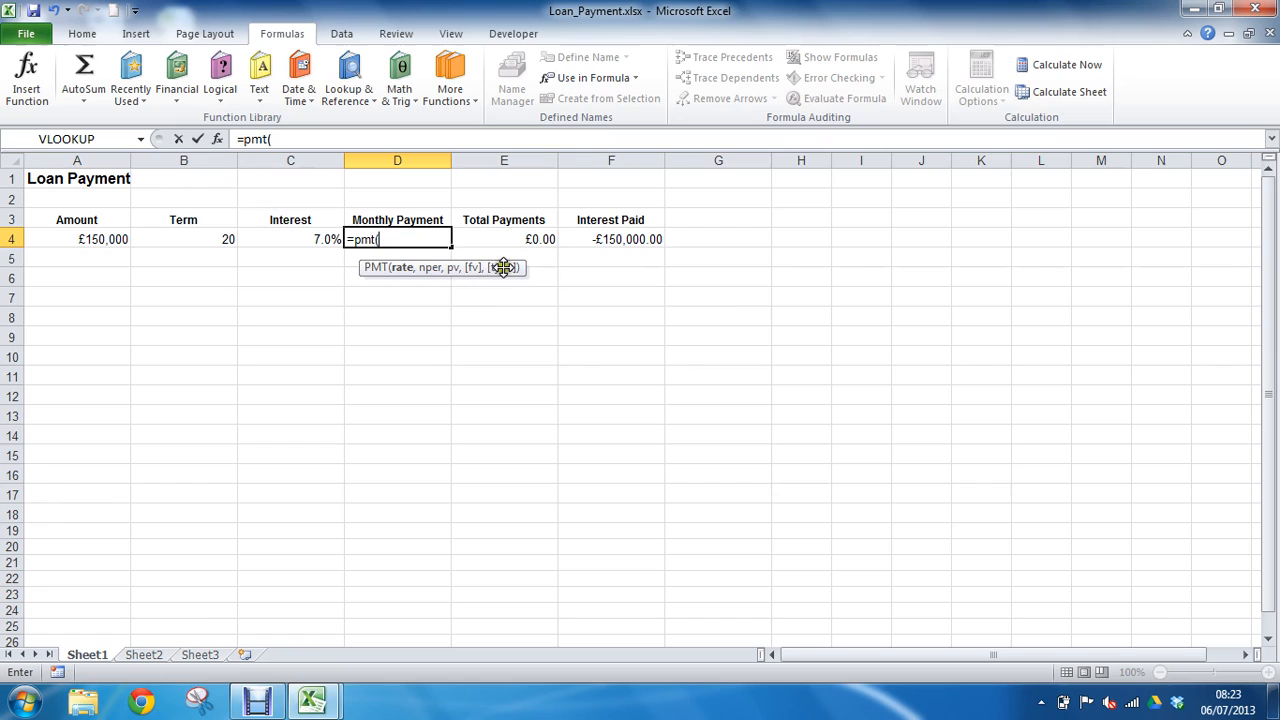
{"action": "mouse_move", "coordinate": [508, 328]}
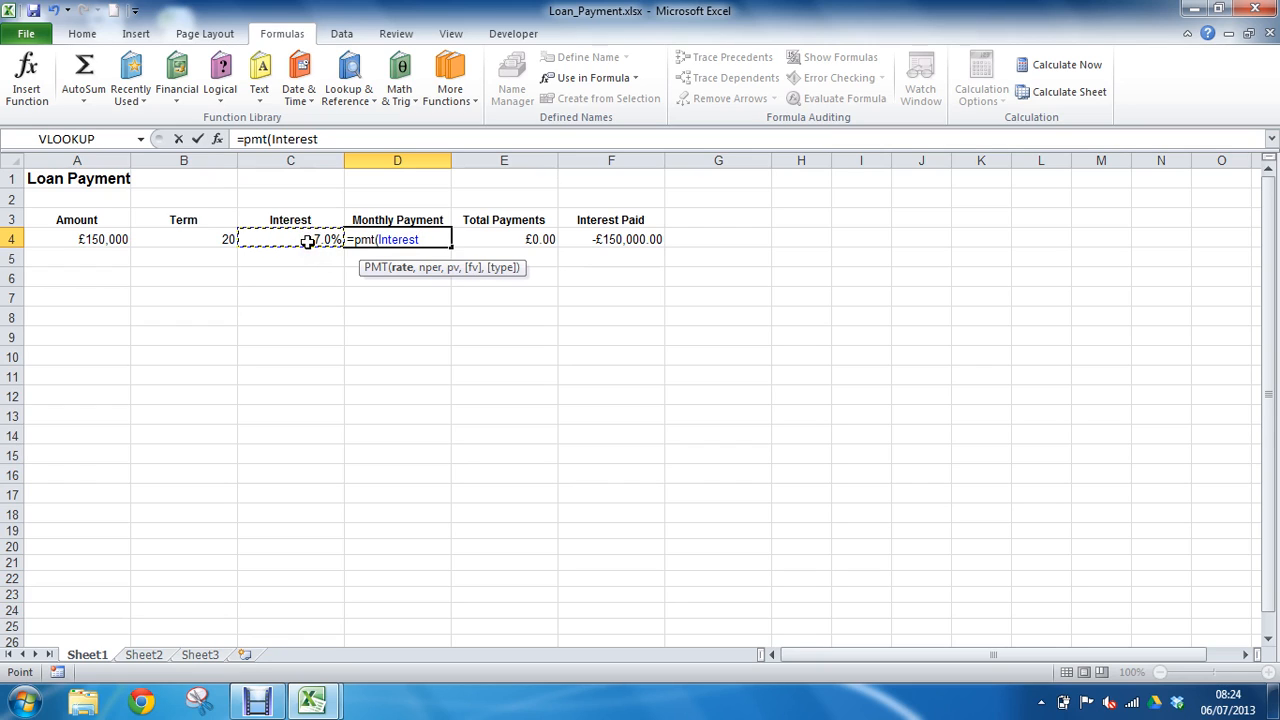
Enter Interest/12 as the rate and Term*12 as the number of periods, each followed by a comma
{"action": "type", "text": "/12"}
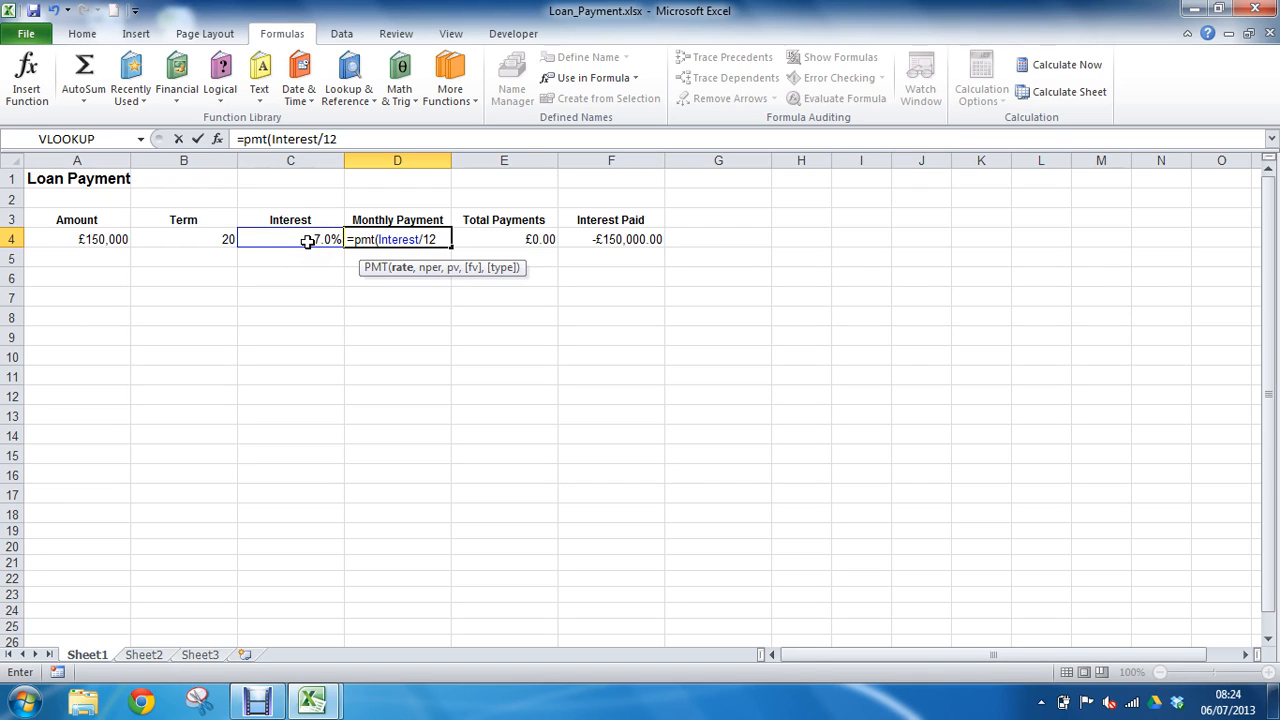
{"action": "type", "text": ","}
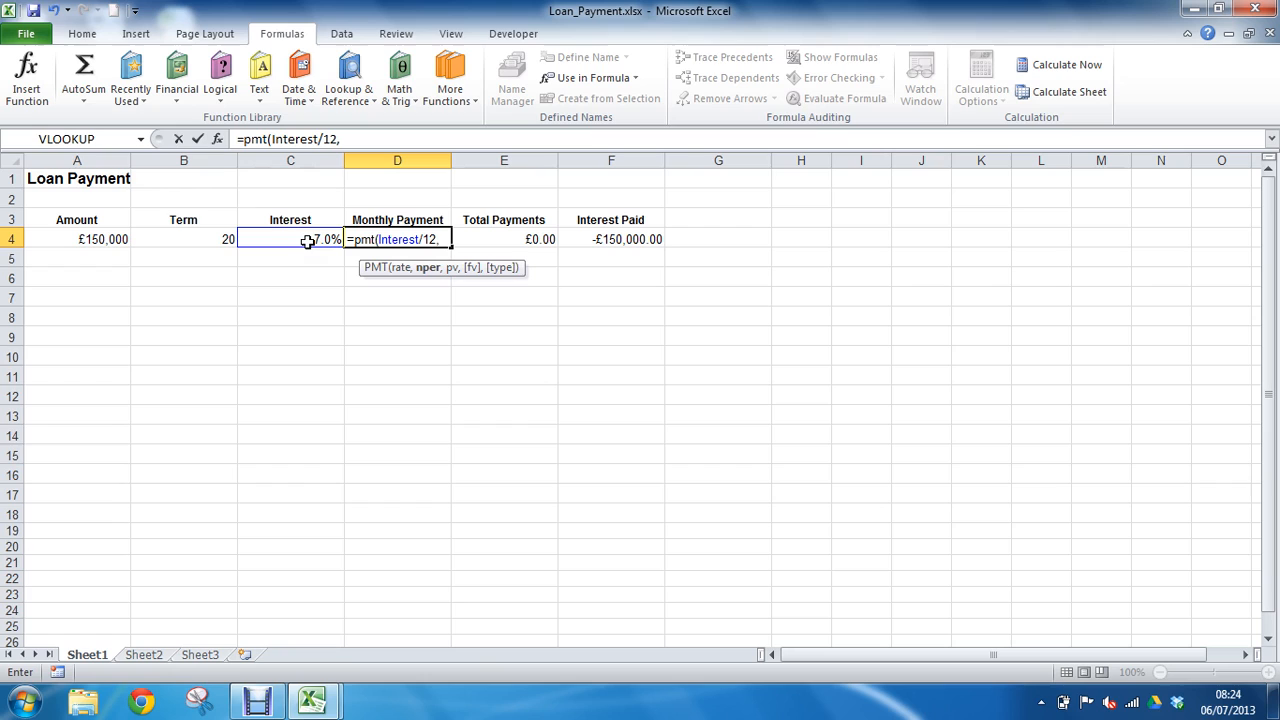
{"action": "left_click", "coordinate": [184, 240]}
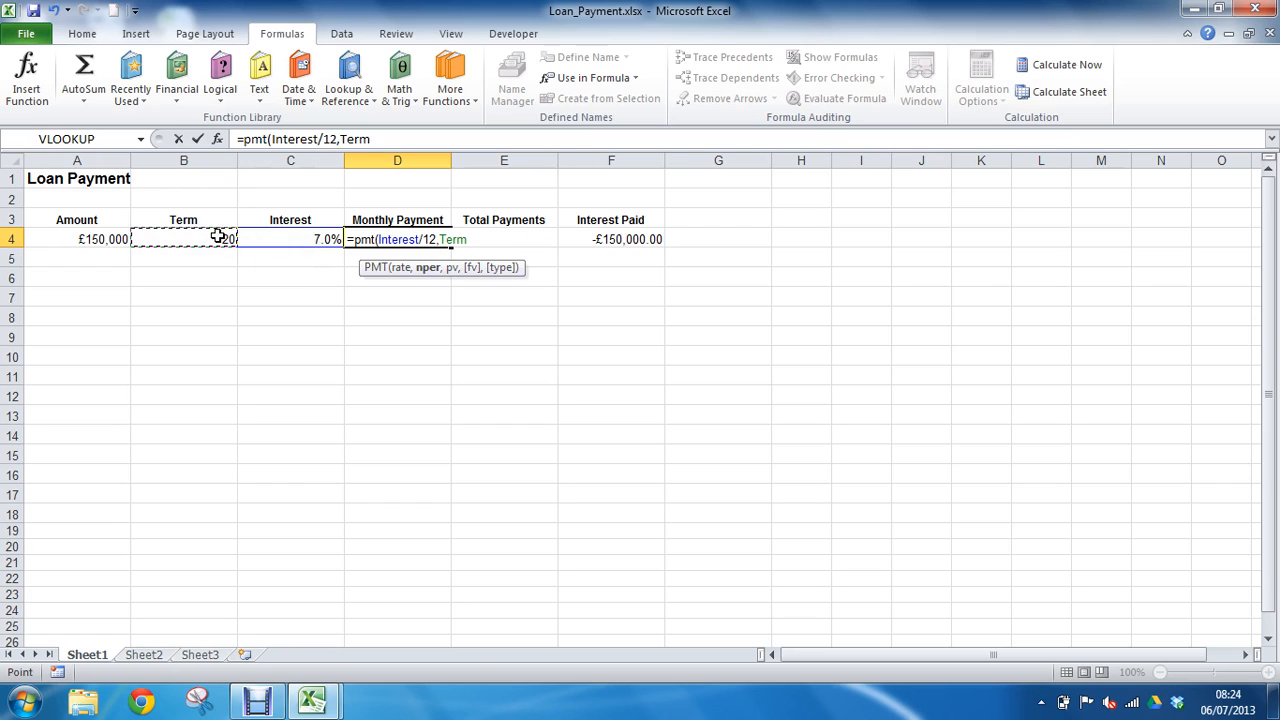
{"action": "type", "text": "*"}
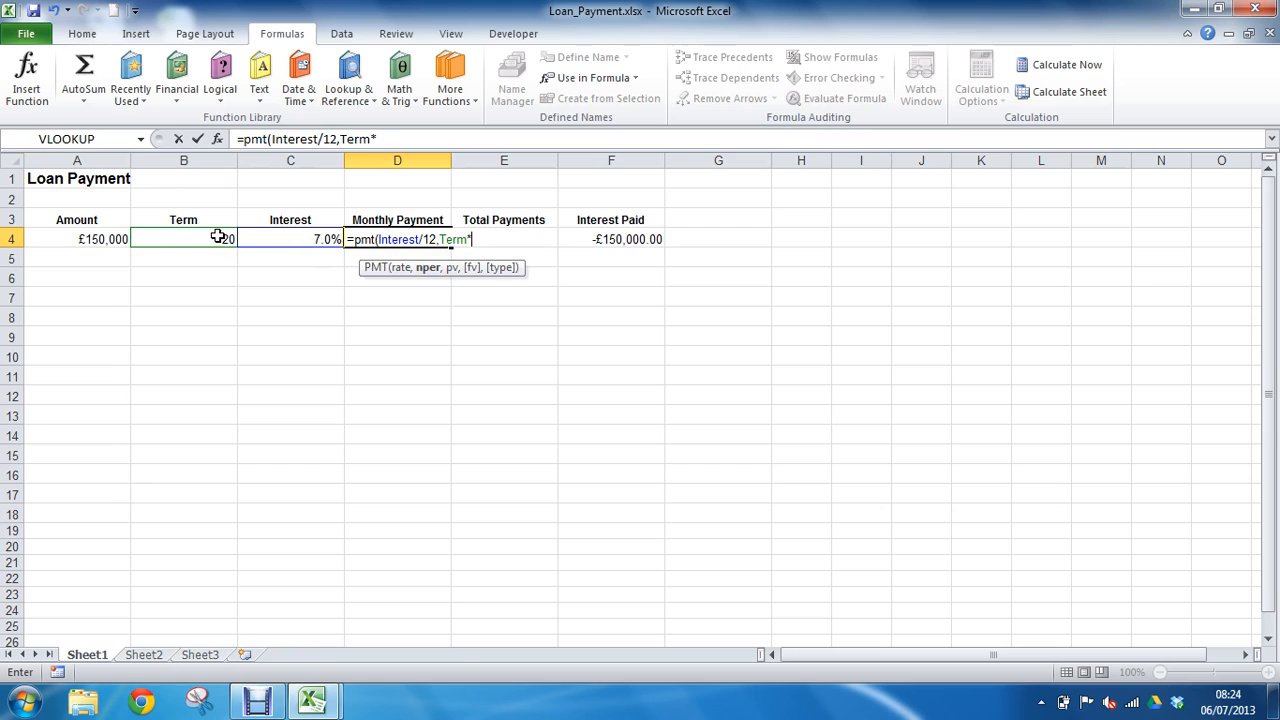
{"action": "type", "text": "12"}
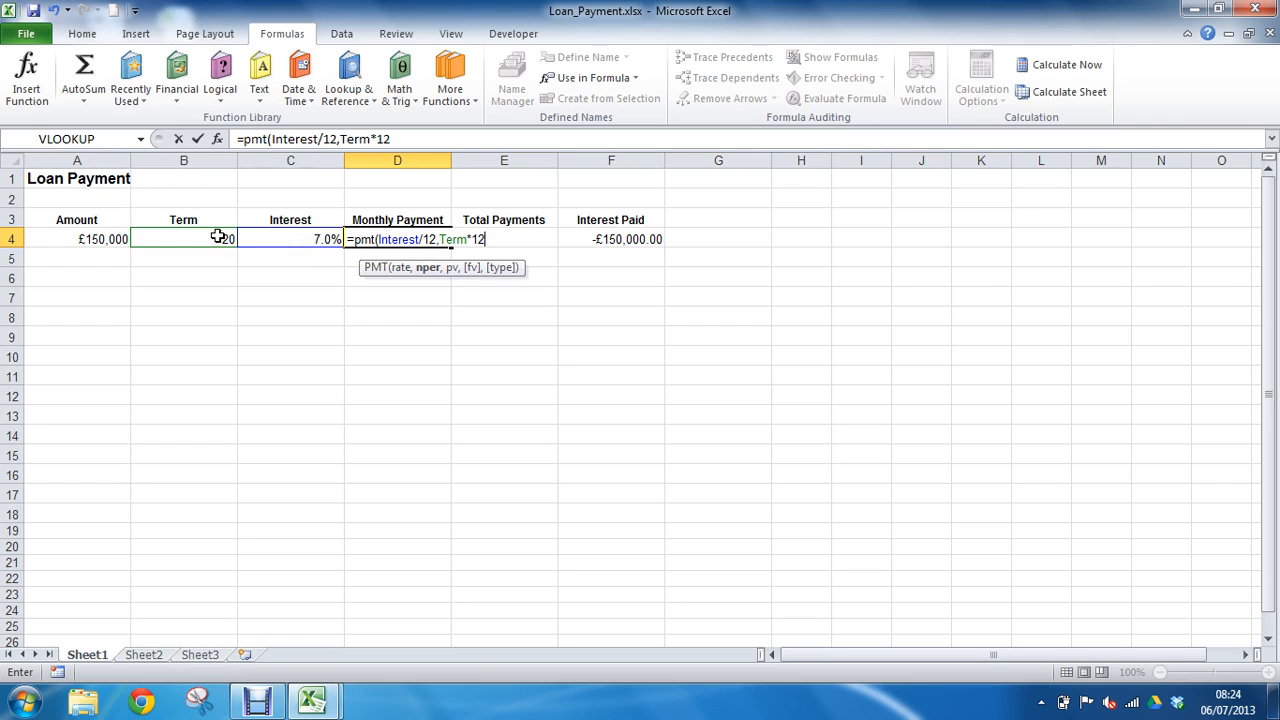
{"action": "type", "text": ","}
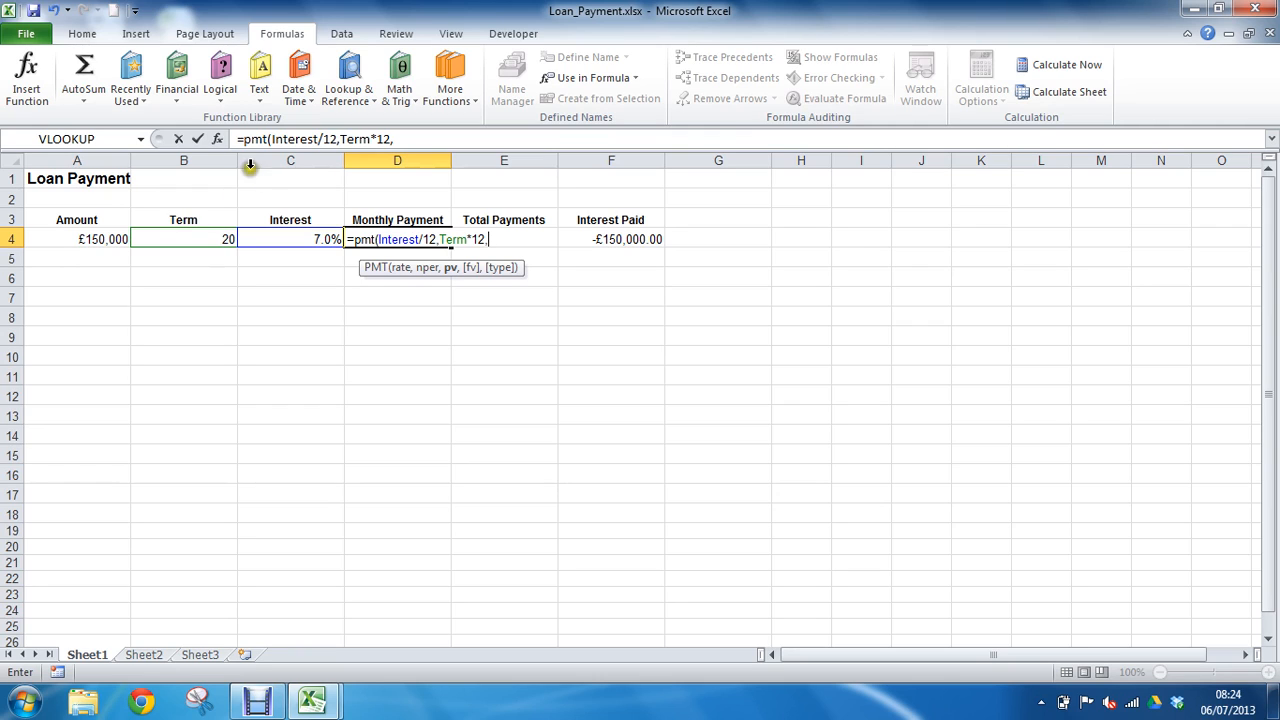
{"action": "mouse_move", "coordinate": [216, 138]}
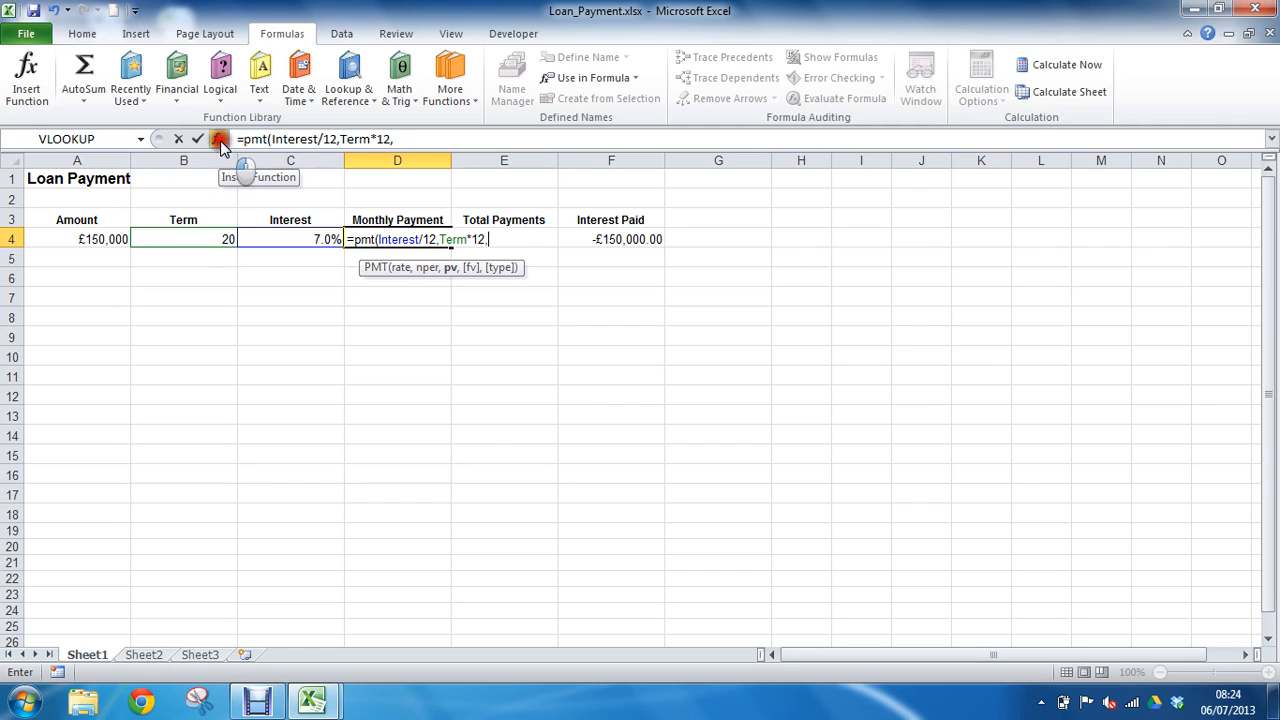
In the Function Arguments dialog, enter Amount as the Pv argument, previewing -£1,162.95
{"action": "left_click", "coordinate": [220, 138]}
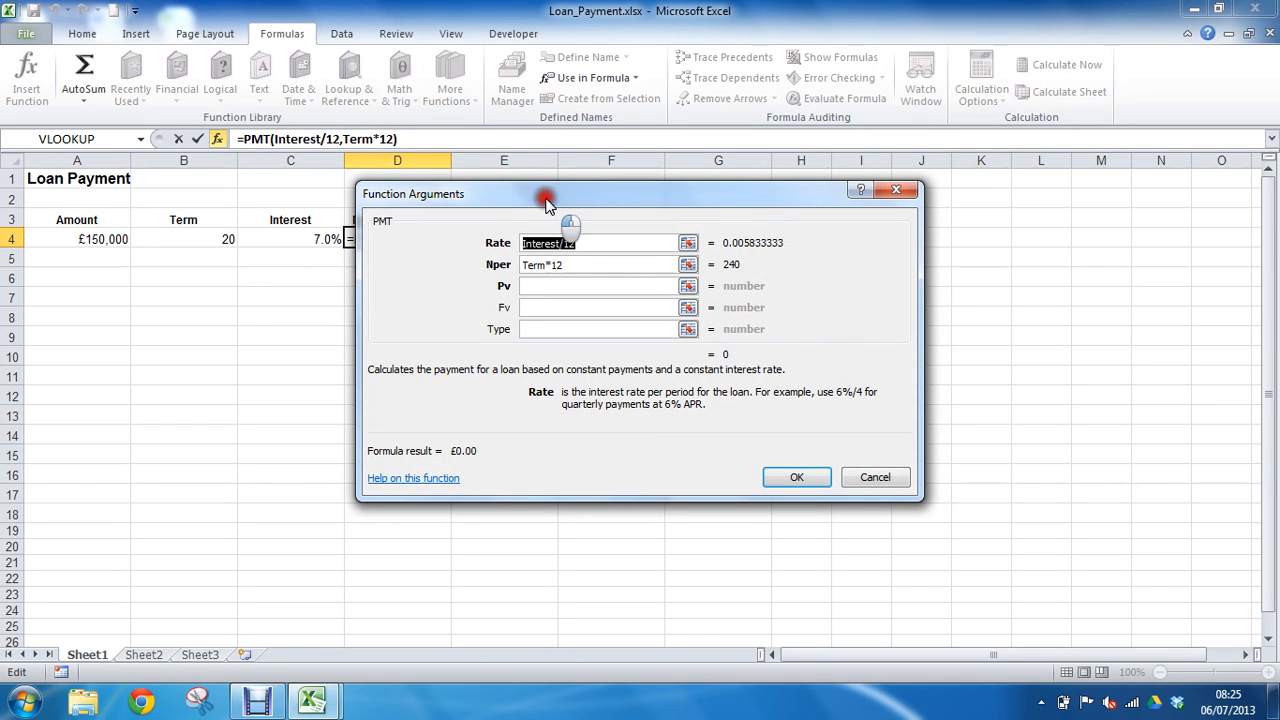
{"action": "left_click_drag", "start_coordinate": [548, 194], "coordinate": [580, 274]}
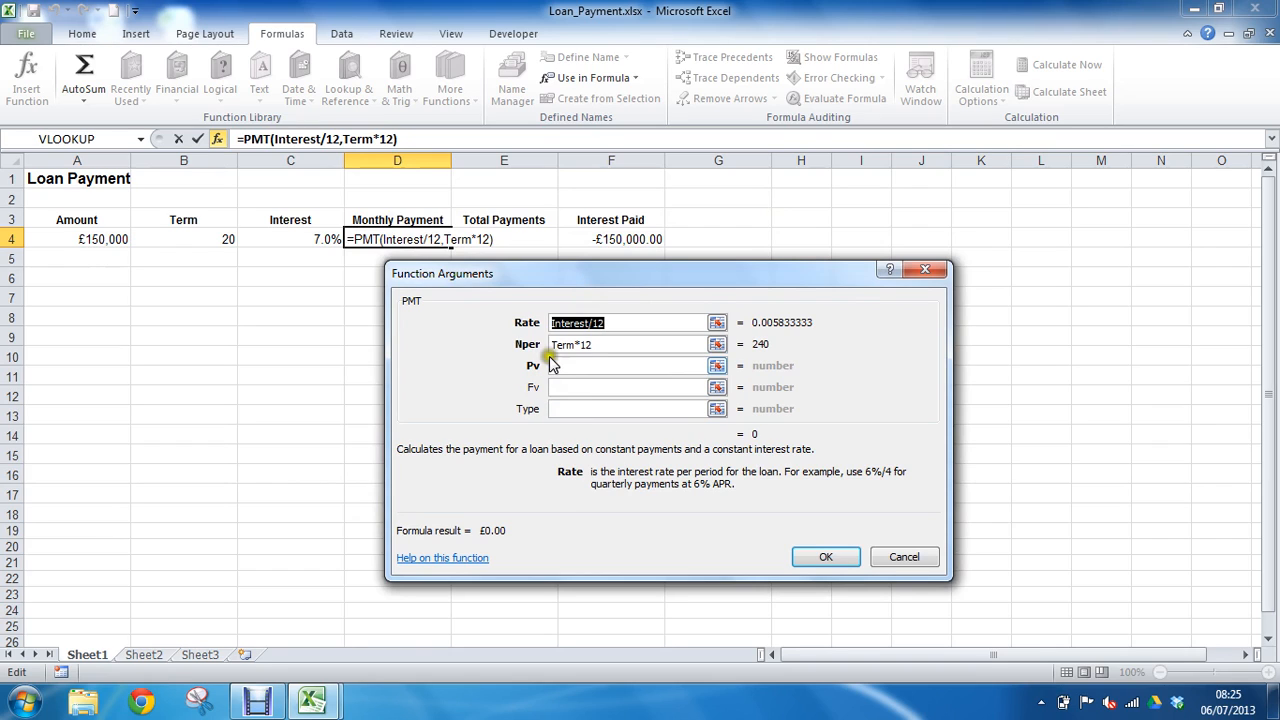
{"action": "left_click", "coordinate": [624, 364]}
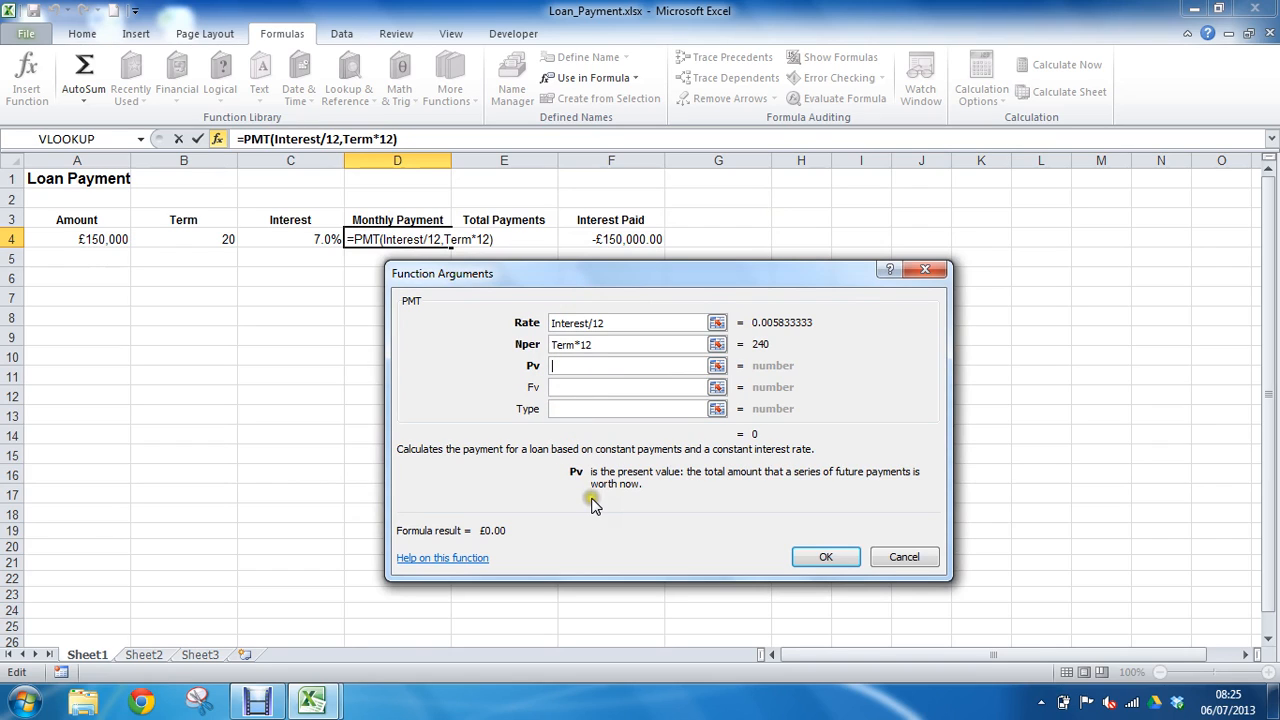
{"action": "mouse_move", "coordinate": [630, 488]}
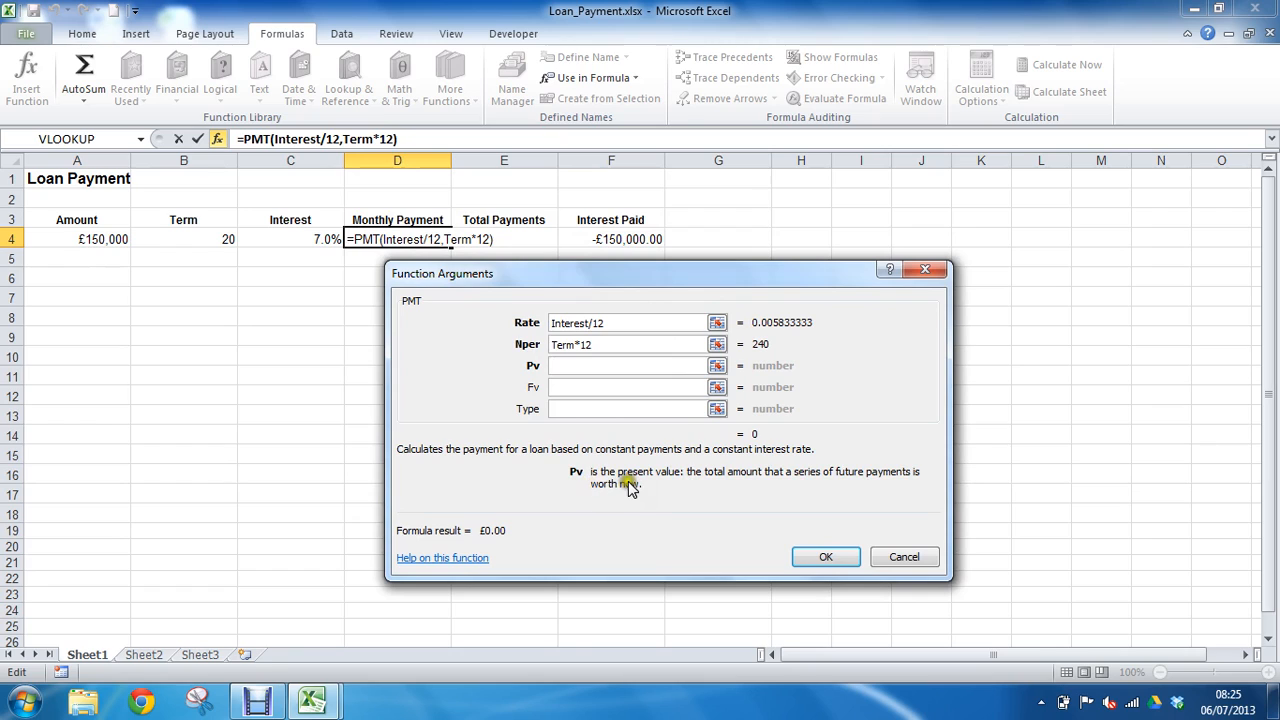
{"action": "mouse_move", "coordinate": [838, 488]}
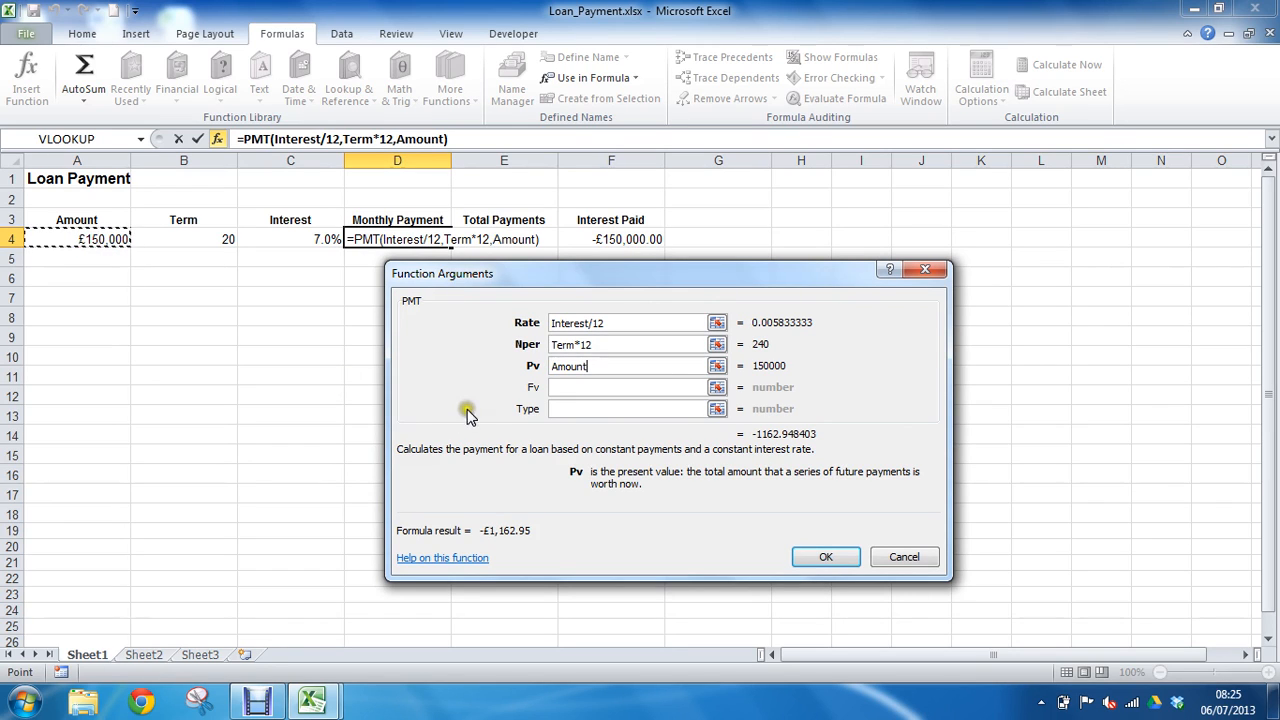
{"action": "left_click", "coordinate": [624, 388]}
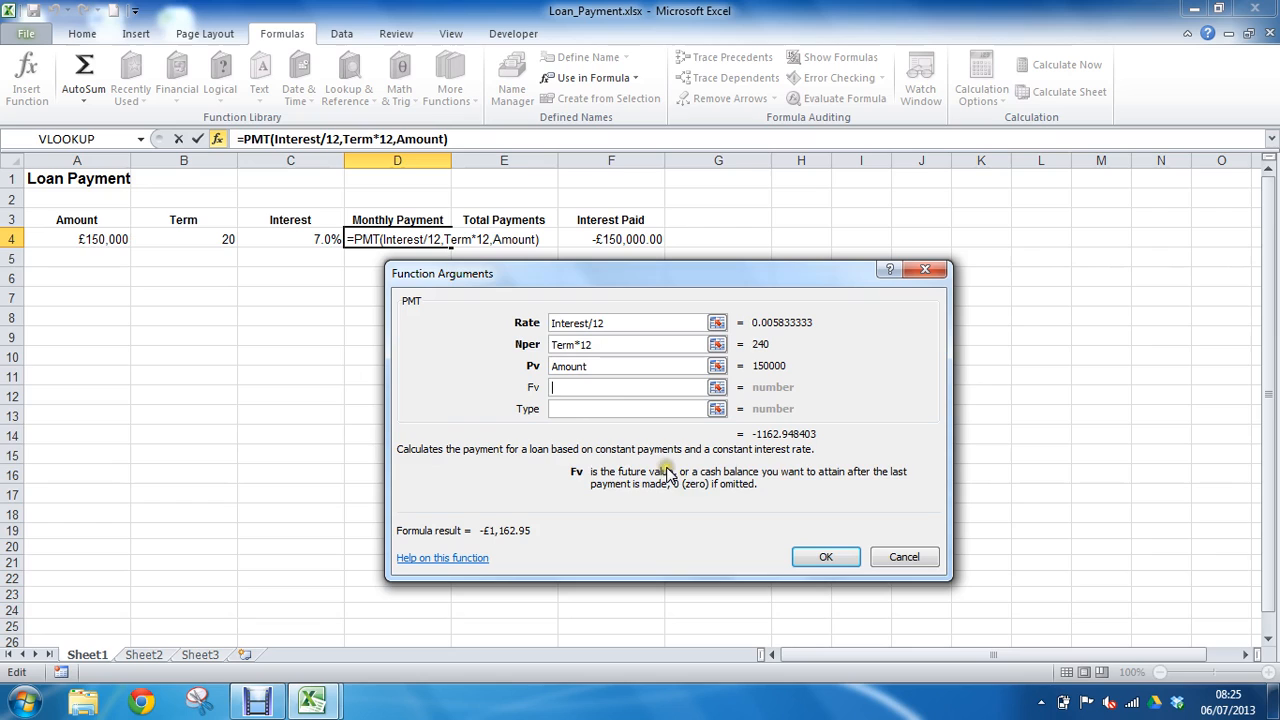
{"action": "mouse_move", "coordinate": [738, 496]}
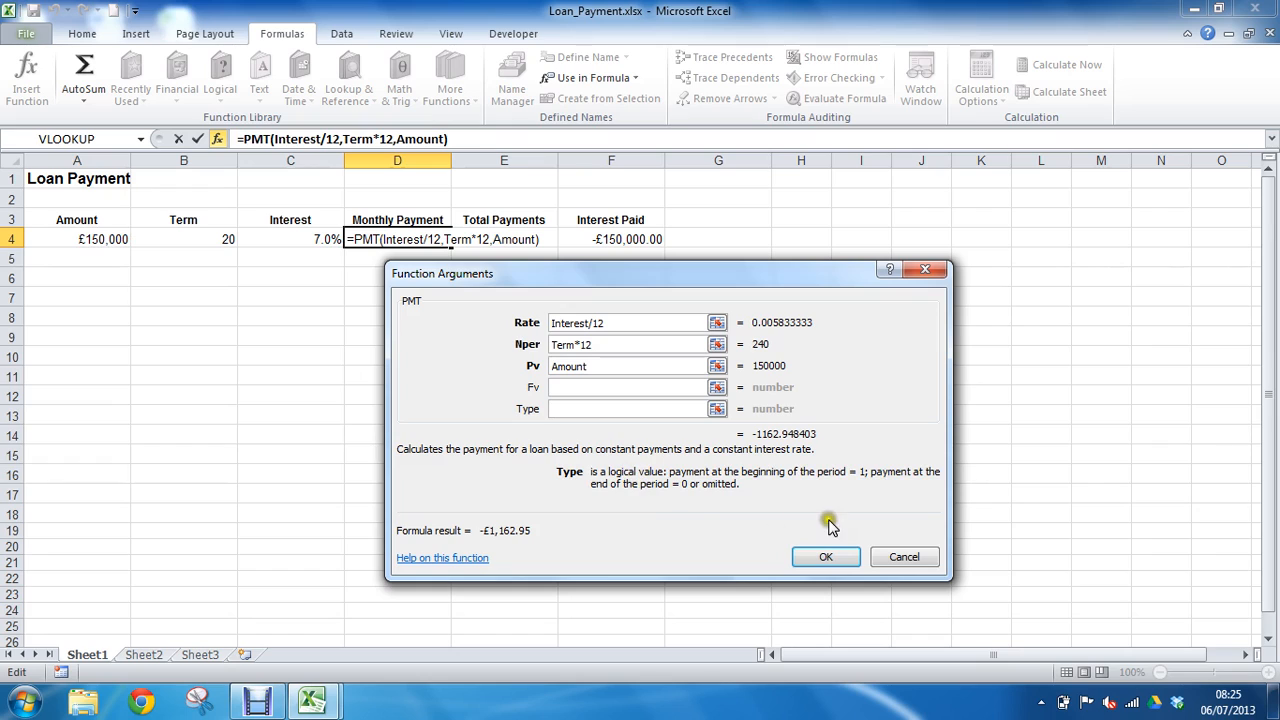
{"action": "mouse_move", "coordinate": [868, 502]}
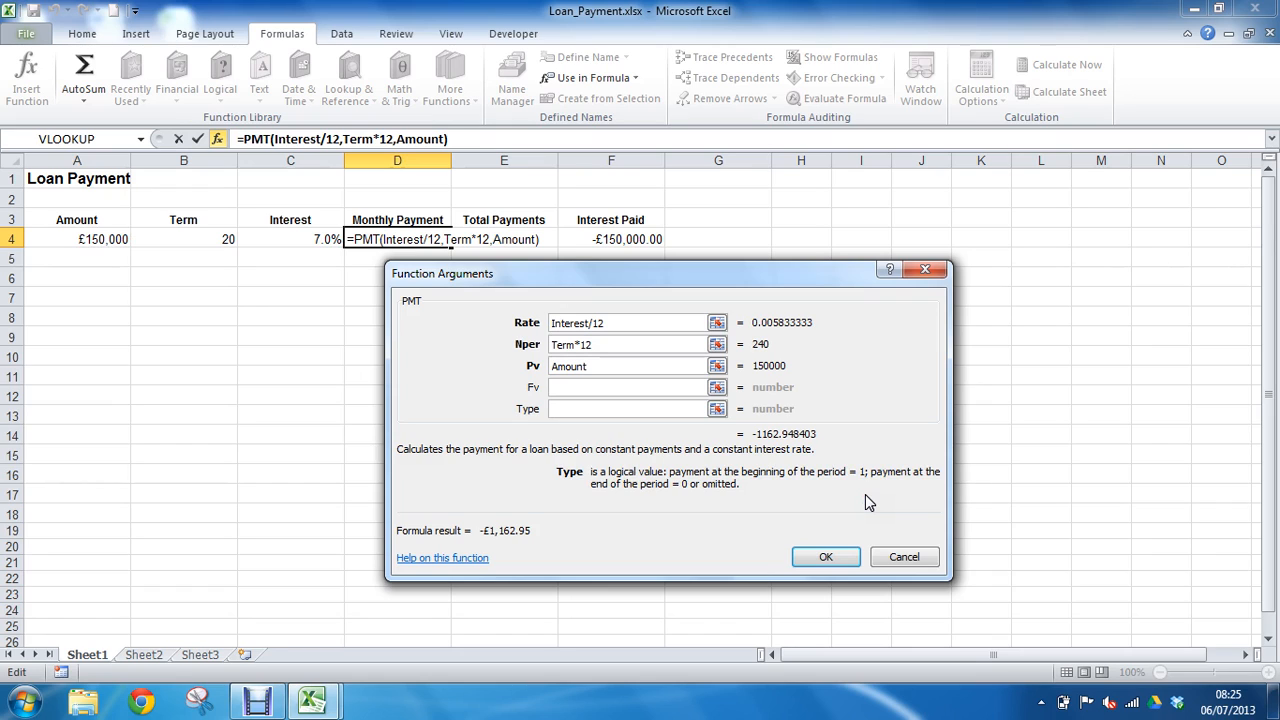
{"action": "left_click", "coordinate": [624, 408]}
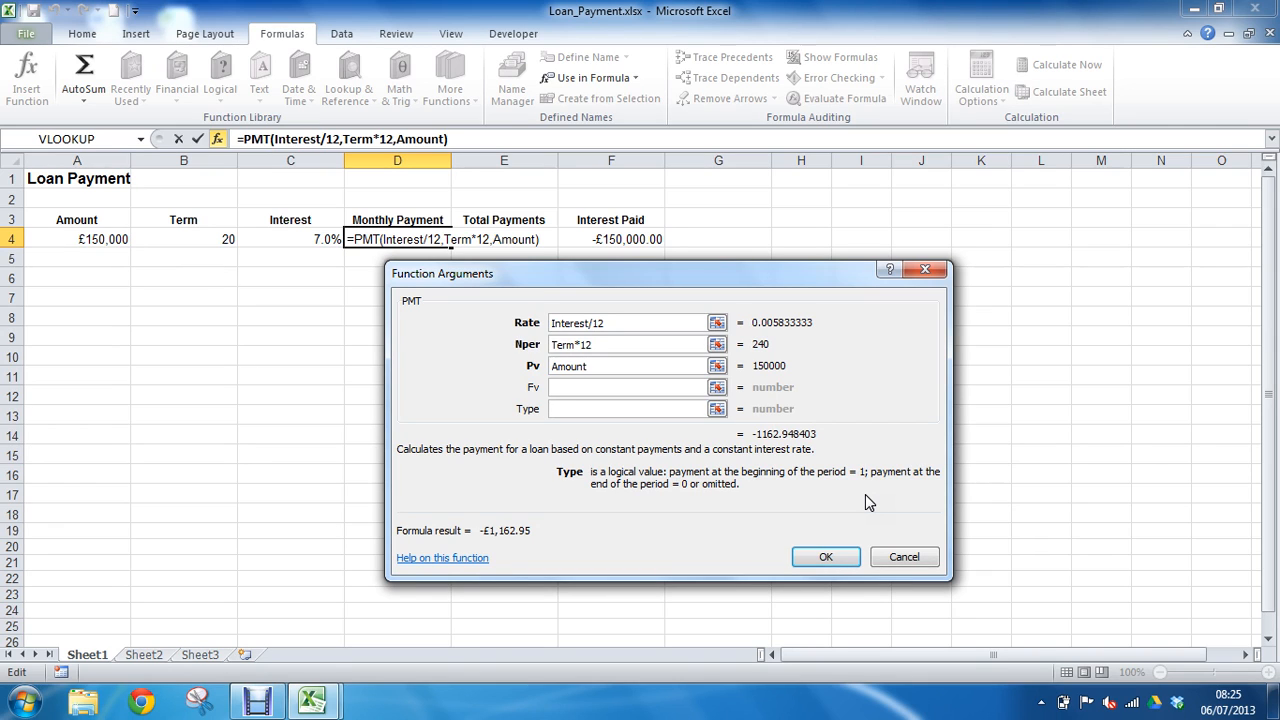
{"action": "left_click", "coordinate": [628, 408]}
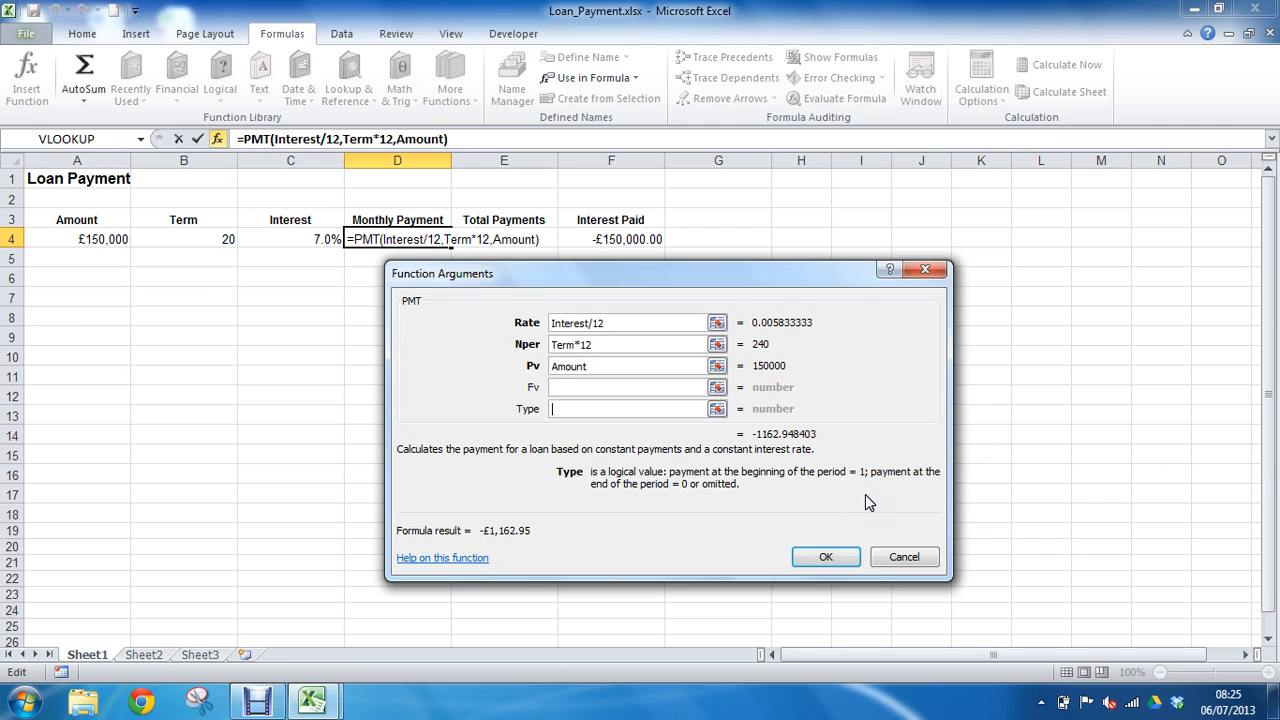
{"action": "mouse_move", "coordinate": [452, 564]}
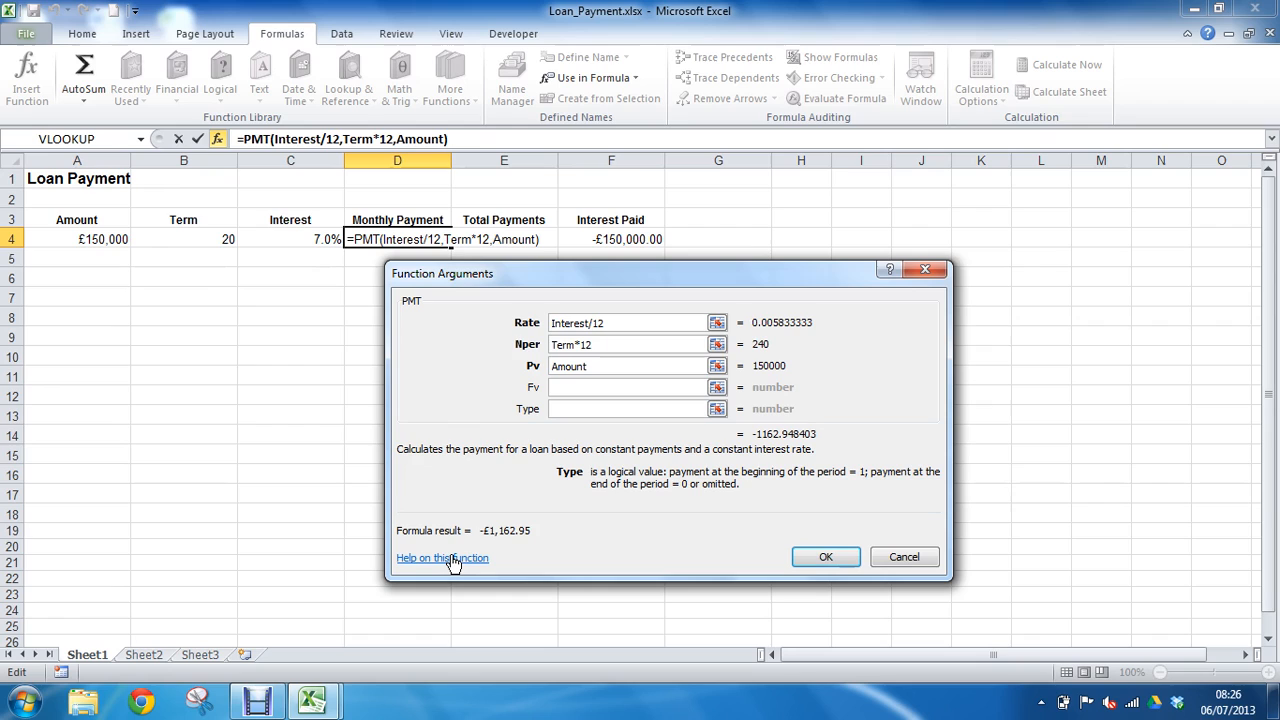
{"action": "left_click", "coordinate": [628, 408]}
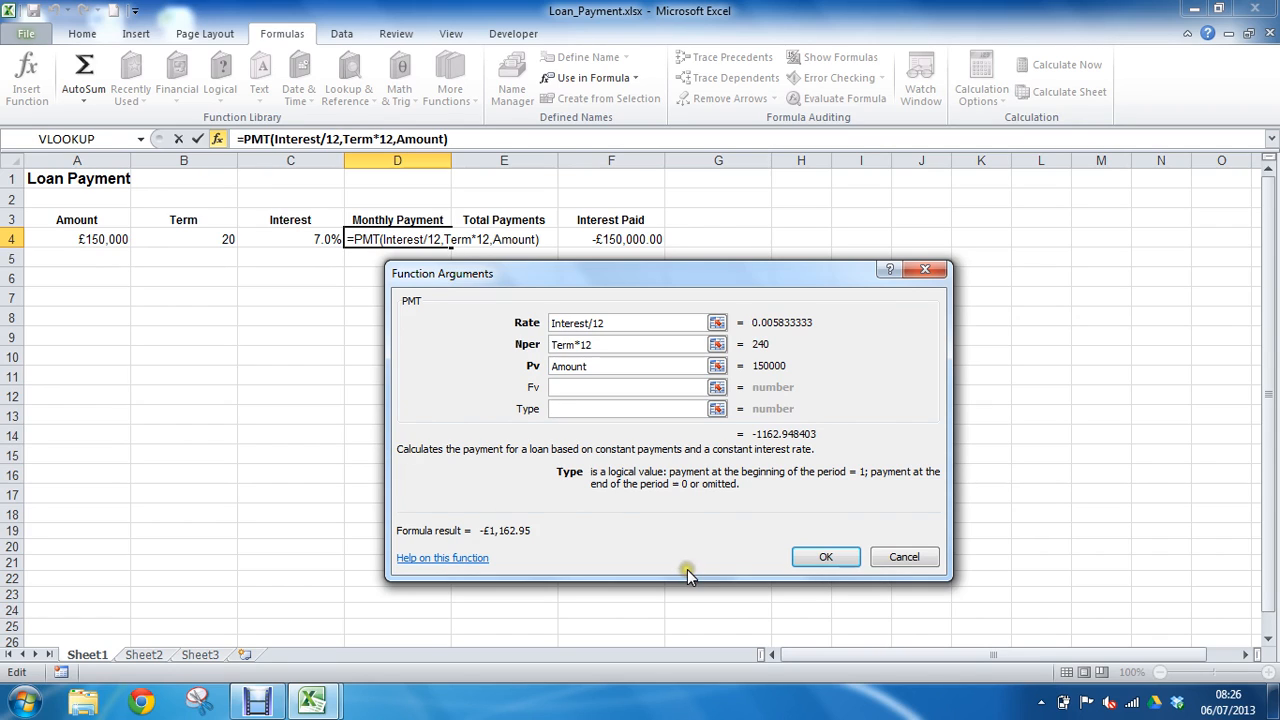
{"action": "mouse_move", "coordinate": [700, 456]}
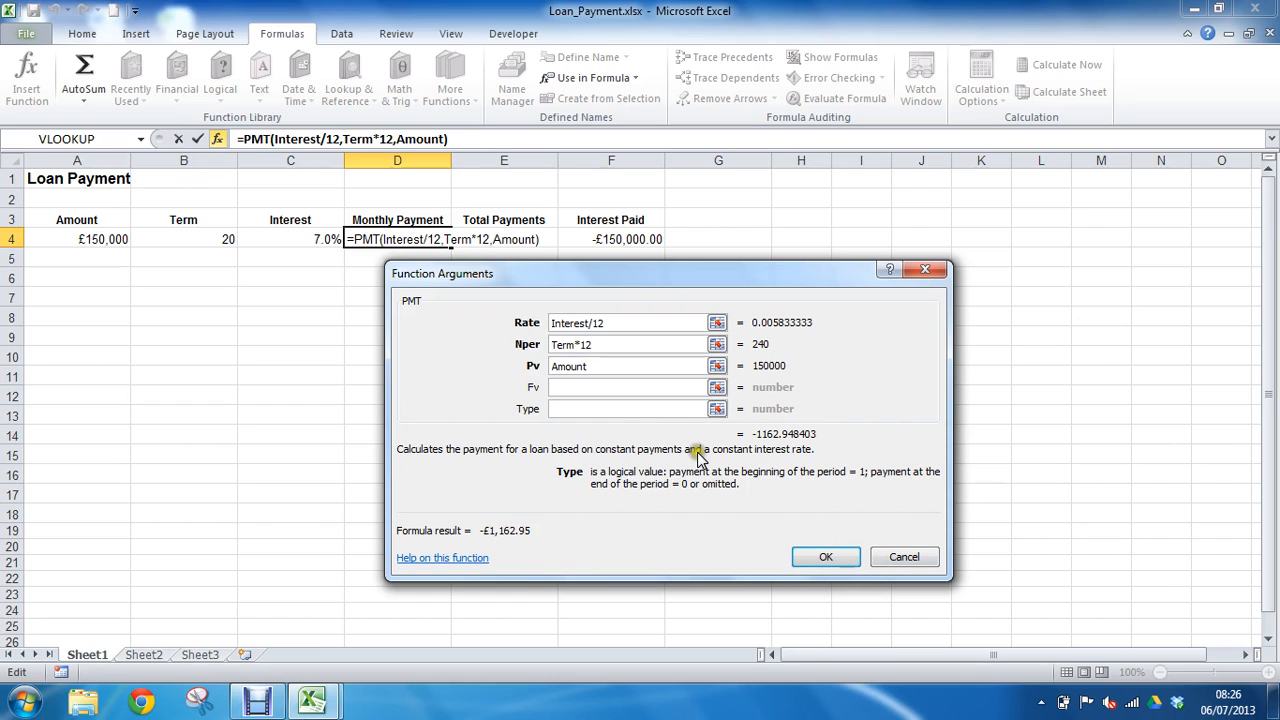
Confirm the PMT formula giving -£1,162.95 monthly, then switch to the formulas workbook
{"action": "left_click", "coordinate": [824, 556]}
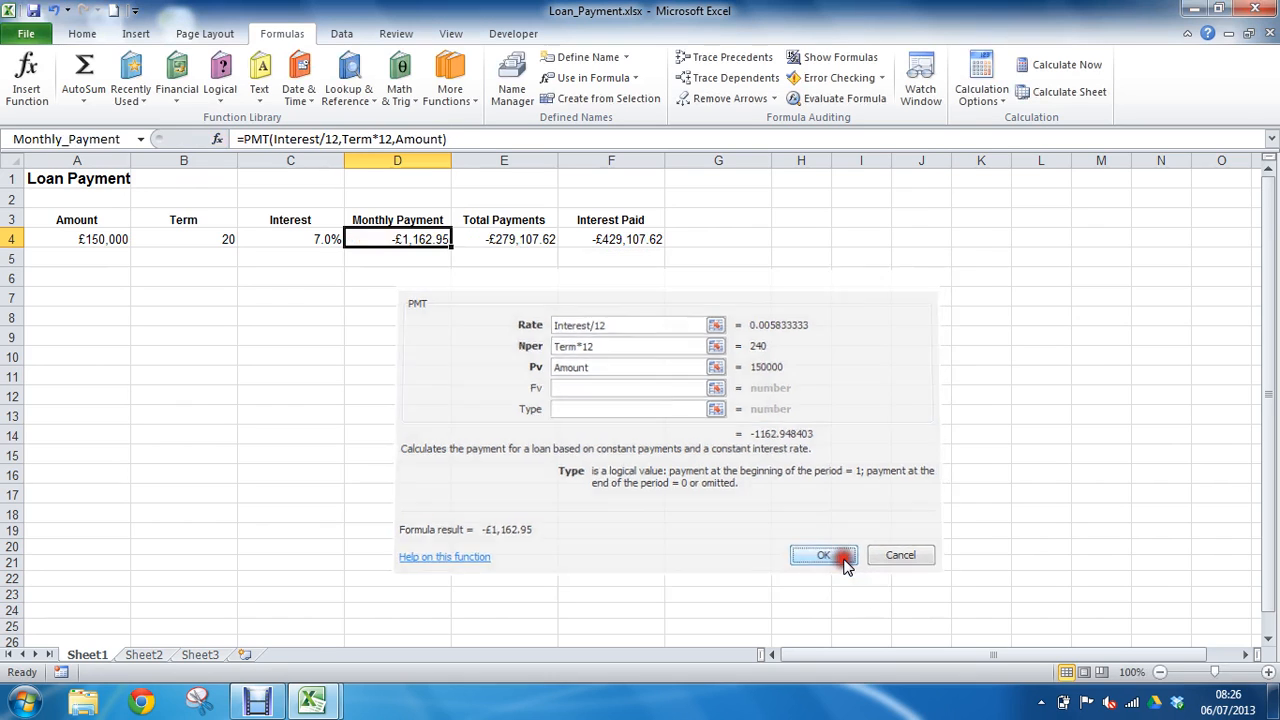
{"action": "left_click", "coordinate": [824, 556]}
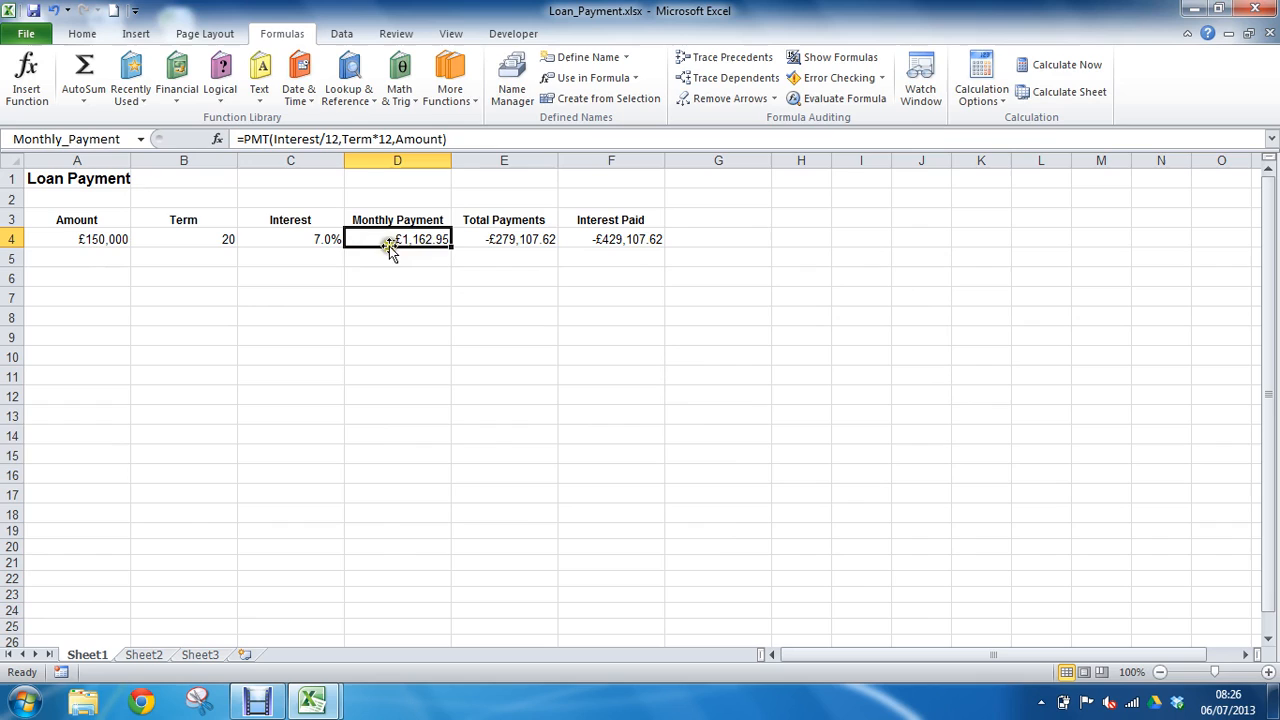
{"action": "mouse_move", "coordinate": [416, 244]}
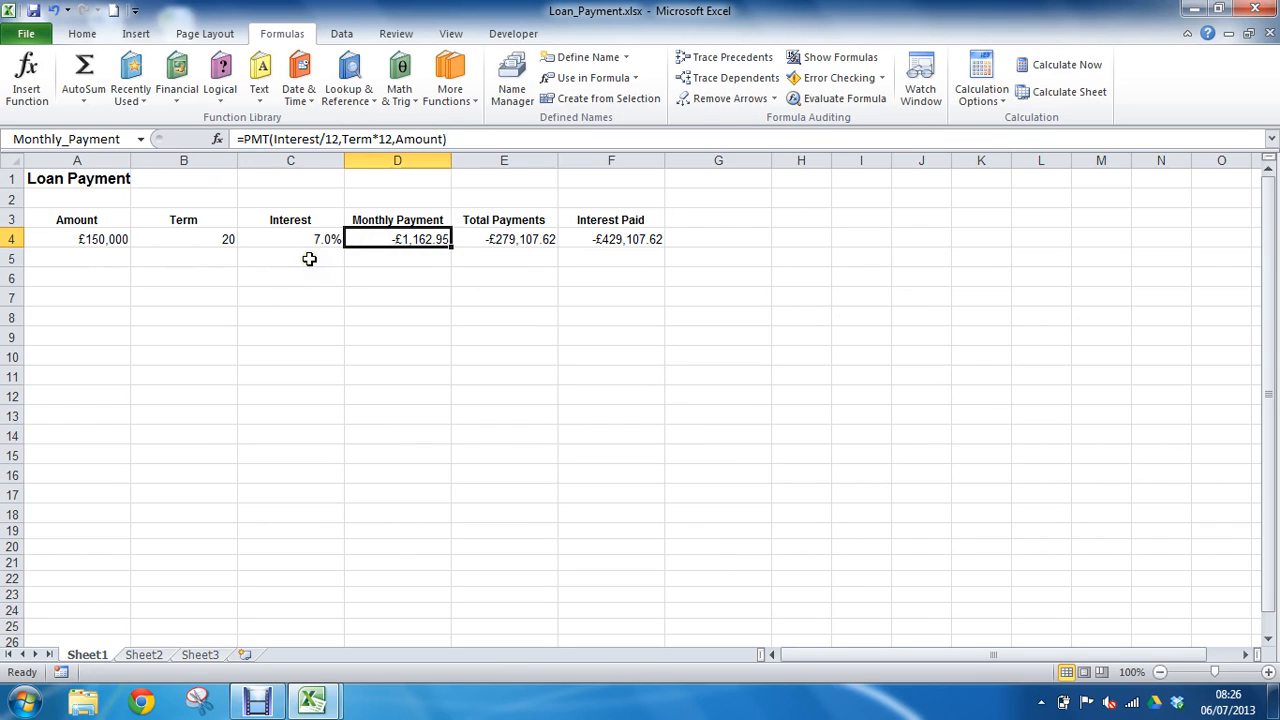
{"action": "mouse_move", "coordinate": [316, 700]}
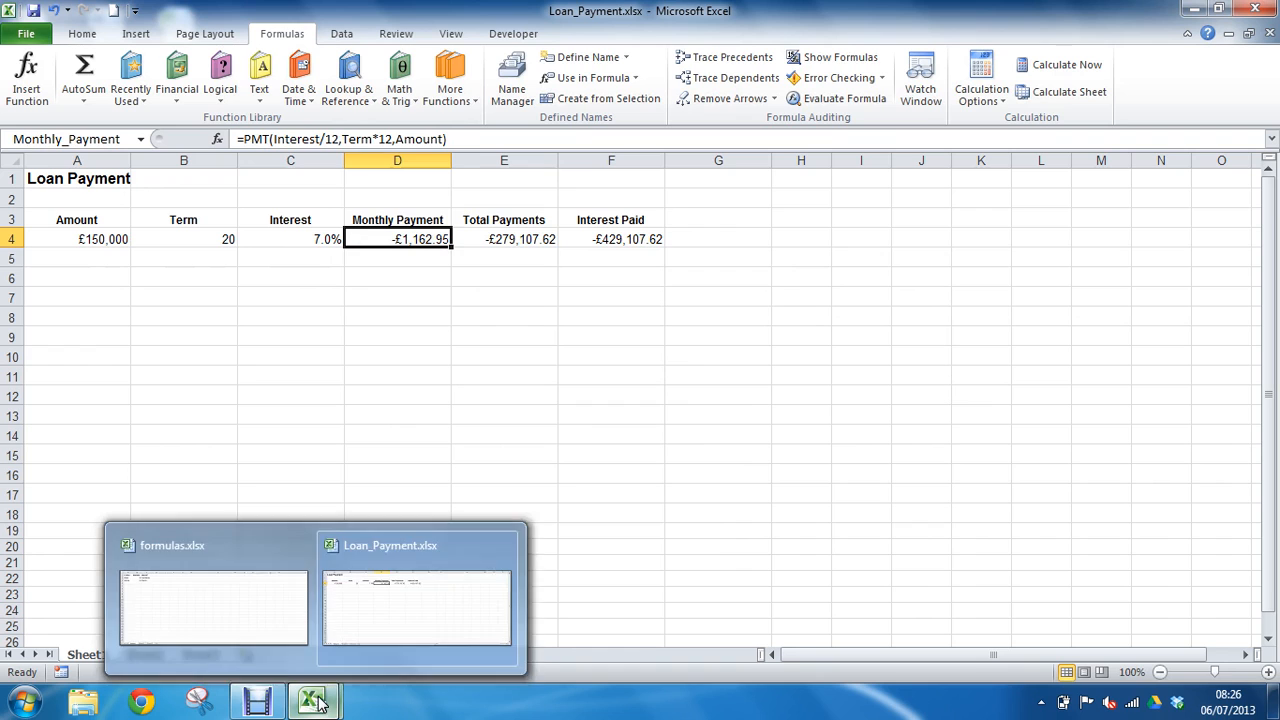
{"action": "left_click", "coordinate": [212, 604]}
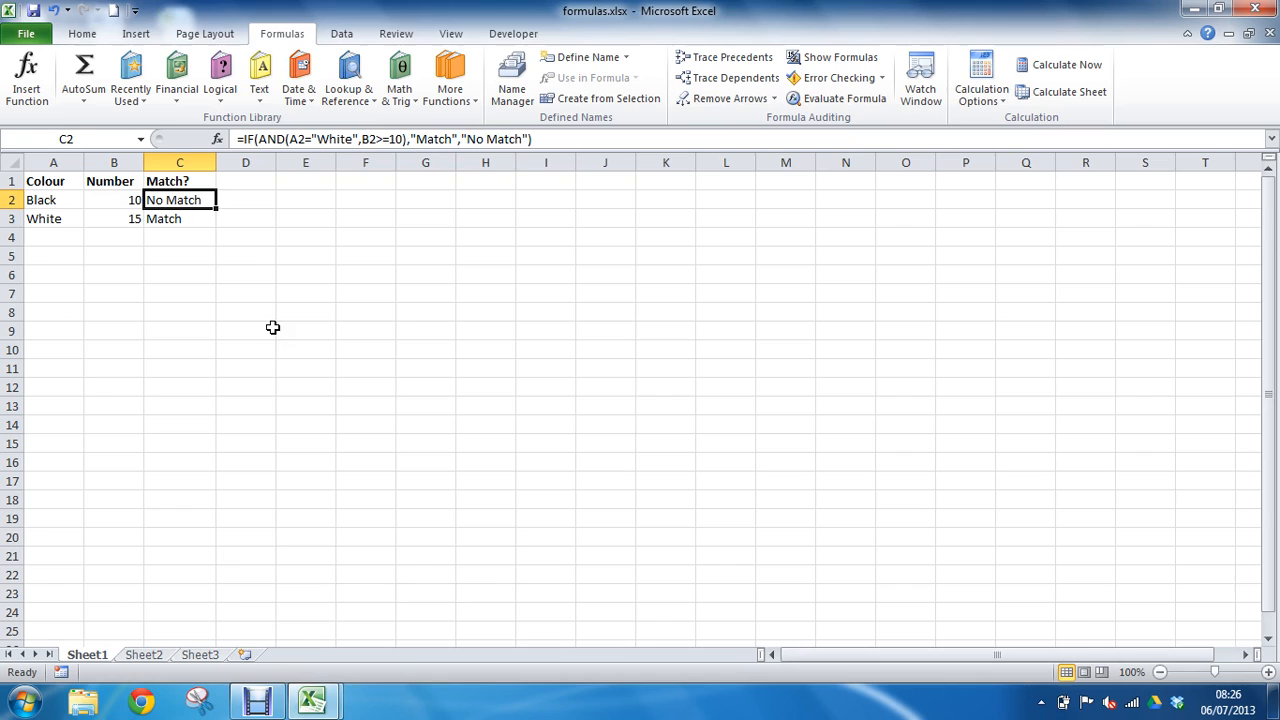
{"action": "mouse_move", "coordinate": [208, 200]}
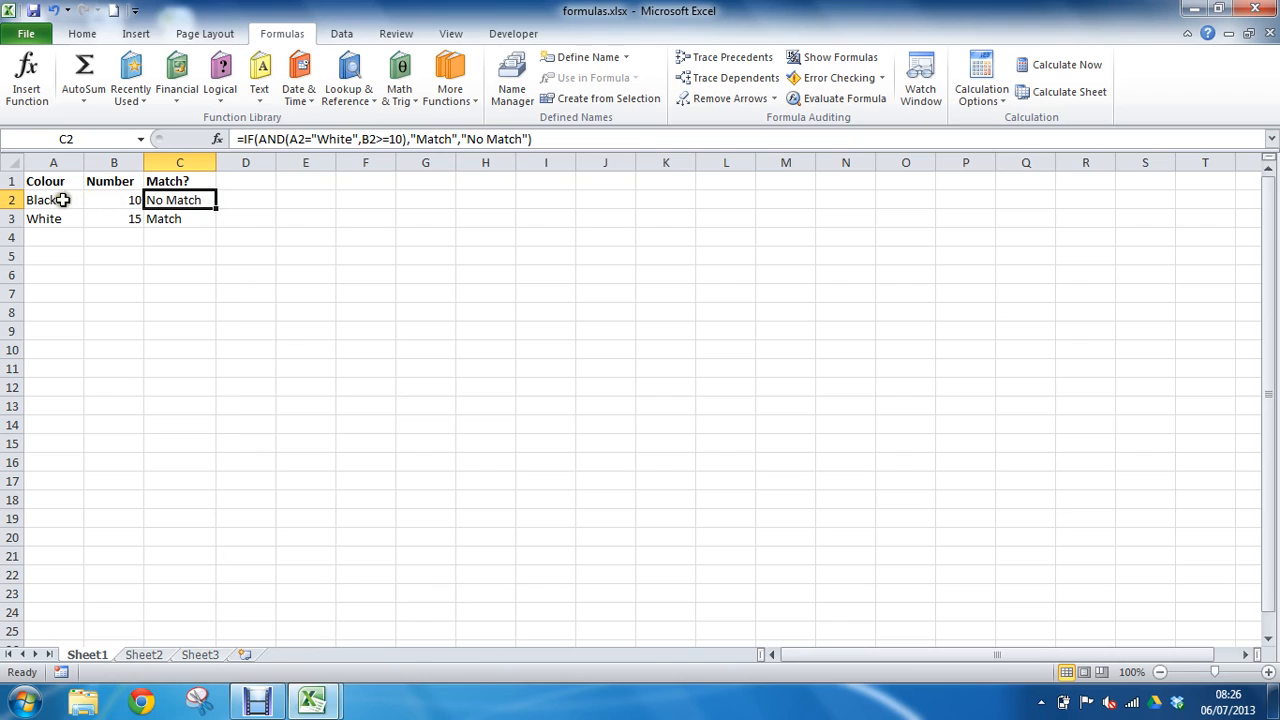
Inspect Black in A2, 10 in B2 and the IF(AND(...)) Match? formula in C2
{"action": "left_click", "coordinate": [52, 200]}
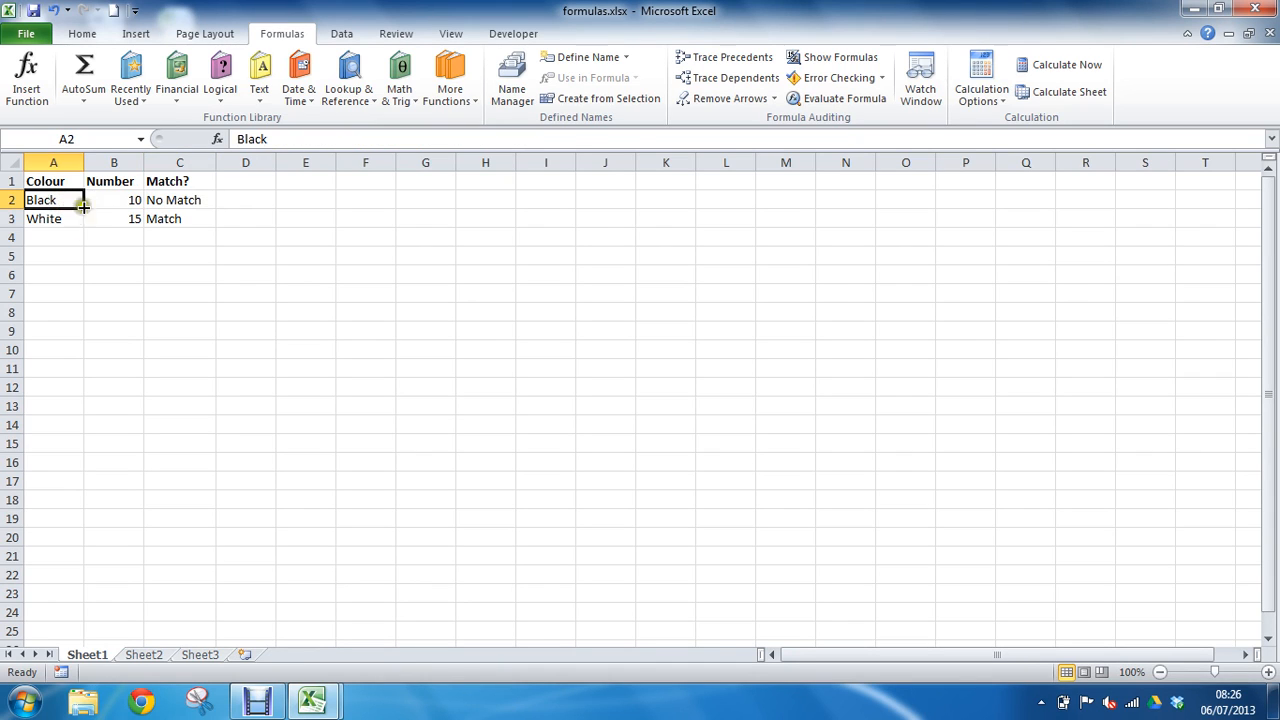
{"action": "mouse_move", "coordinate": [112, 204]}
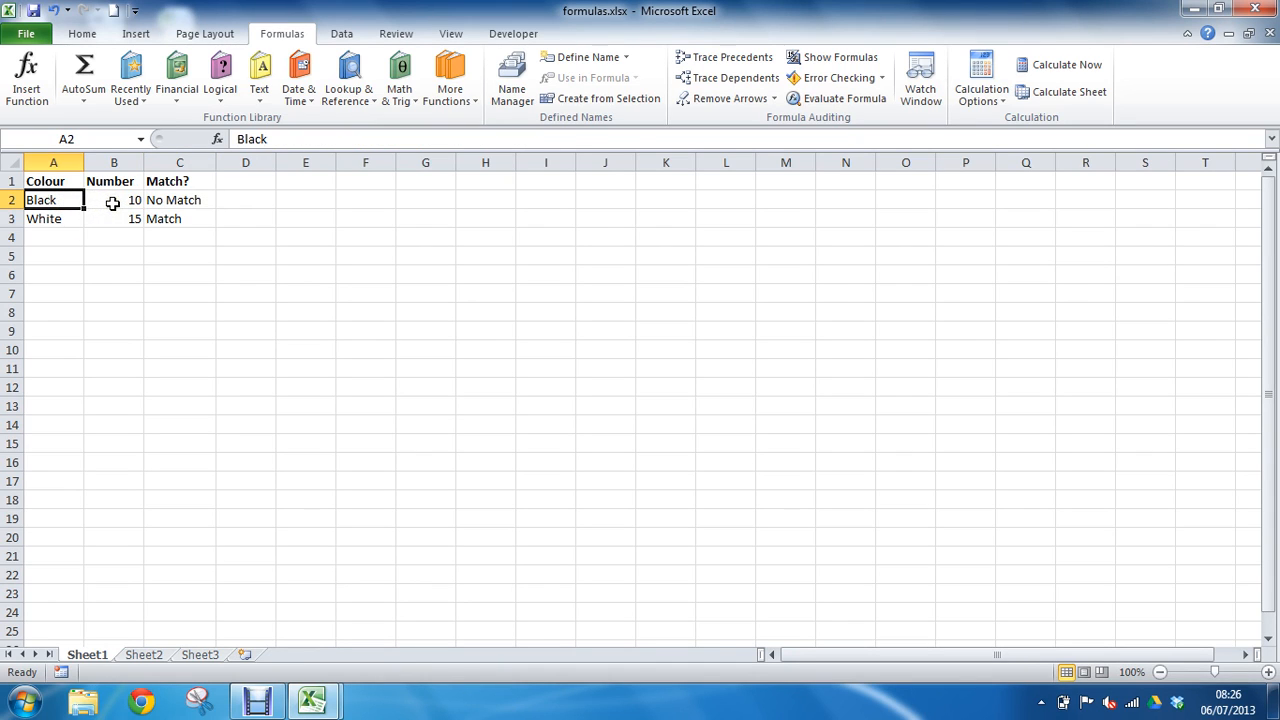
{"action": "left_click", "coordinate": [112, 200]}
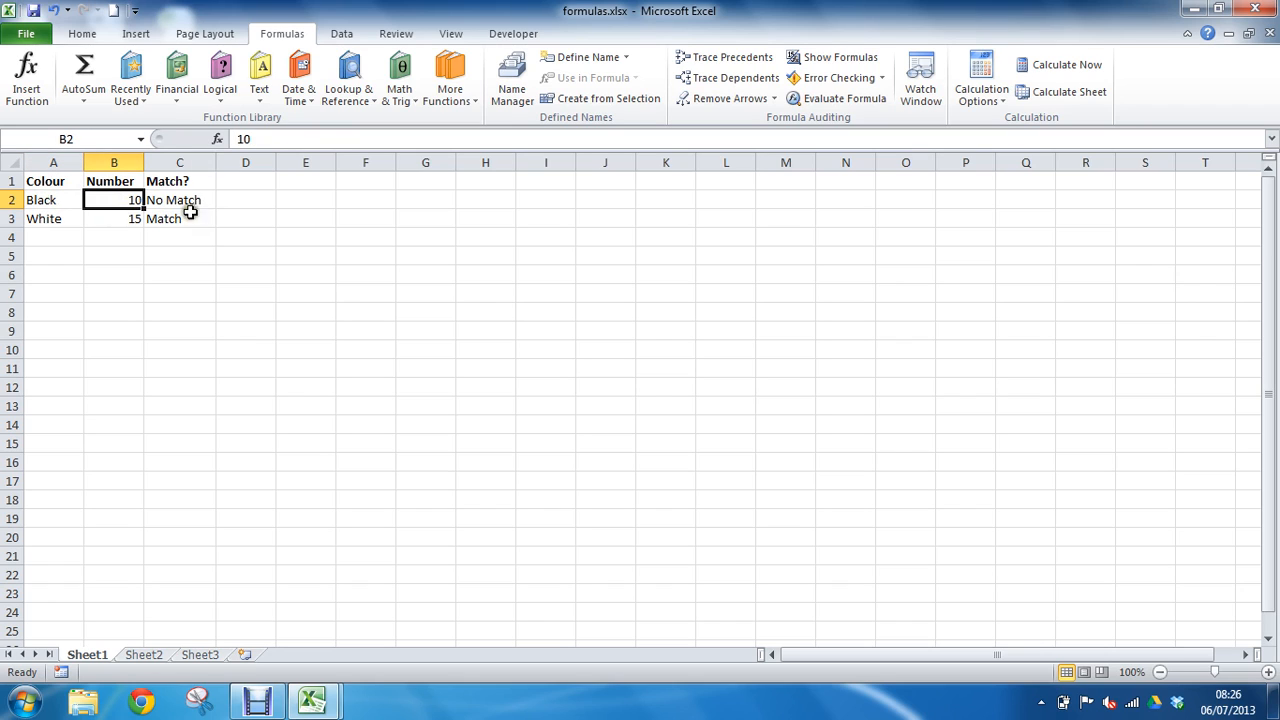
{"action": "left_click", "coordinate": [180, 200]}
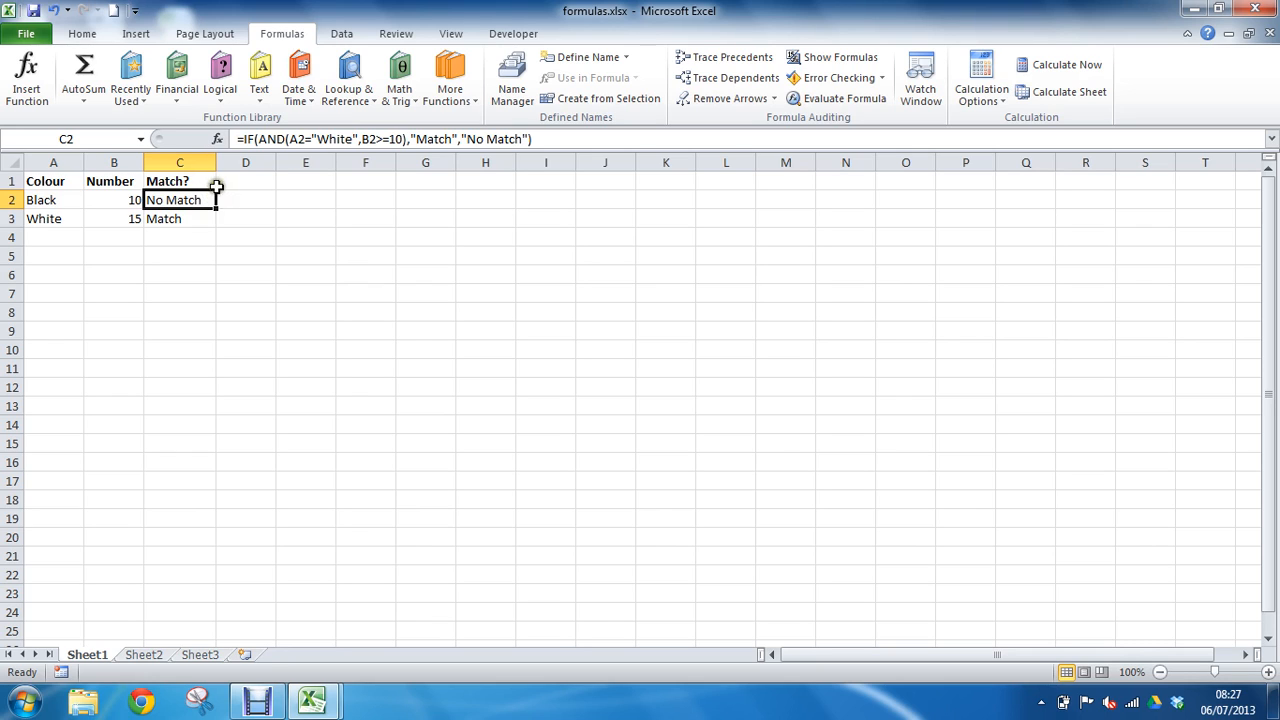
{"action": "mouse_move", "coordinate": [270, 140]}
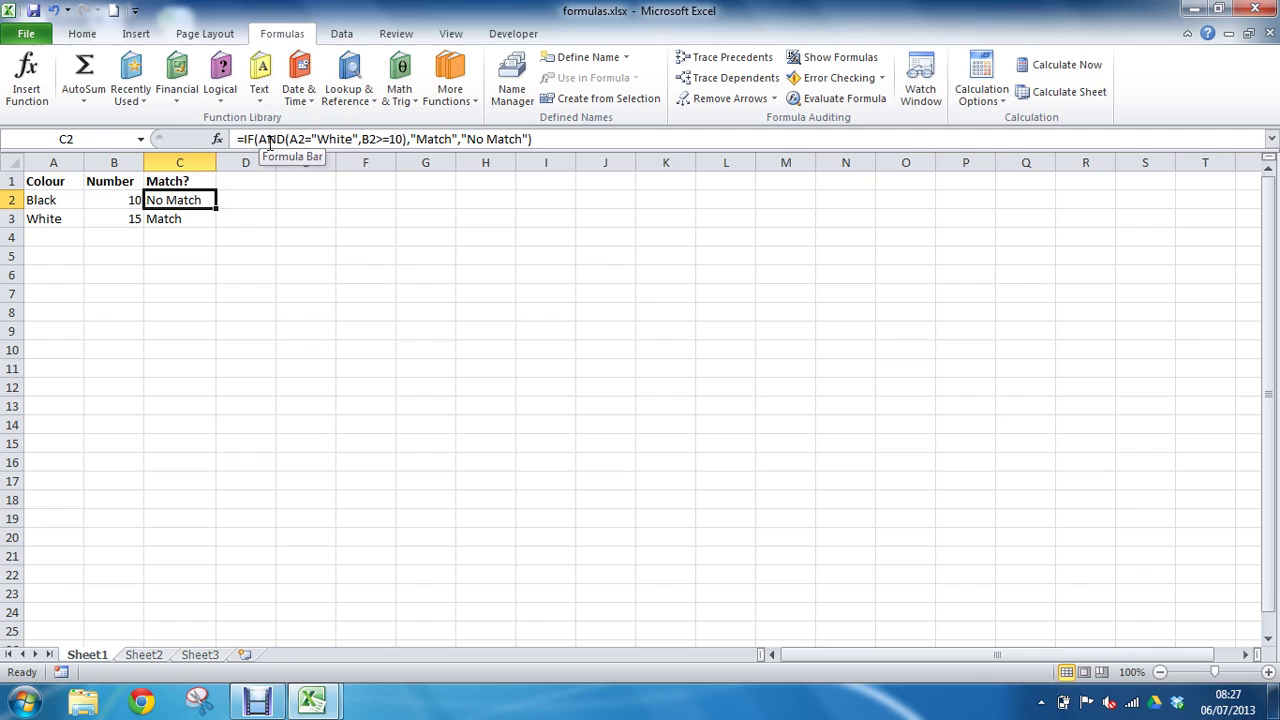
{"action": "double_click", "coordinate": [180, 200]}
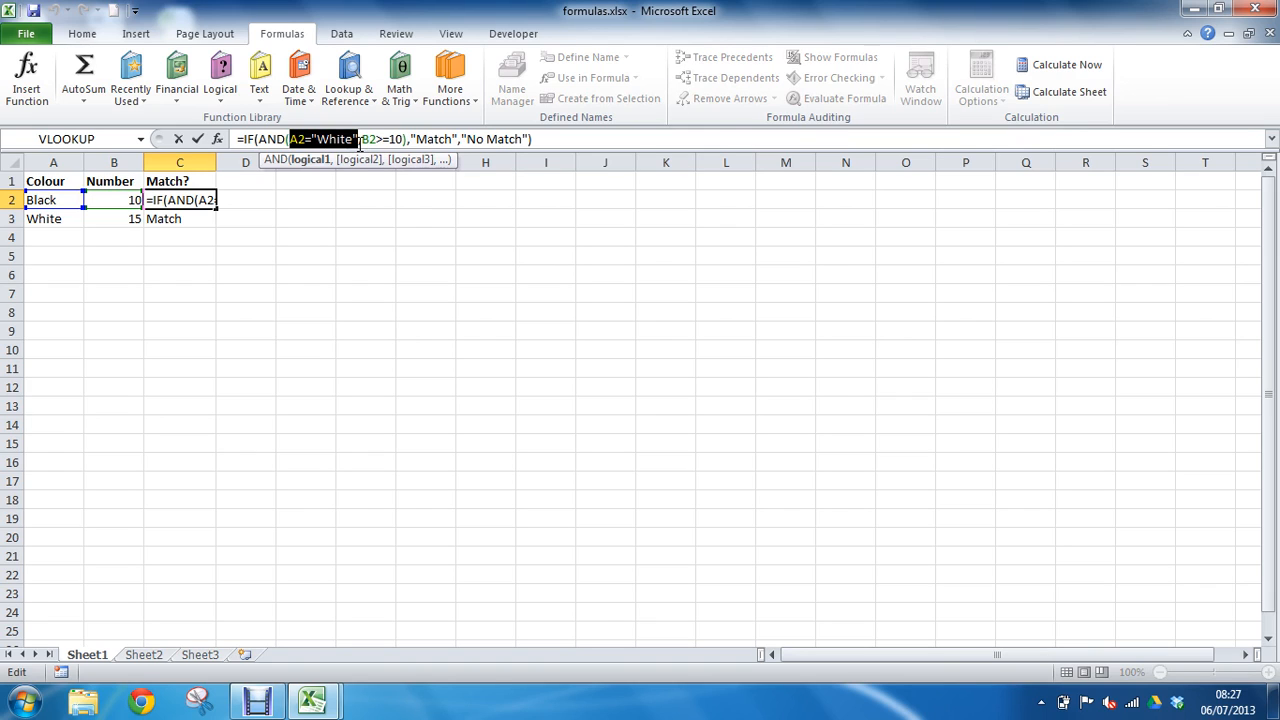
{"action": "type", "text": "FALSE"}
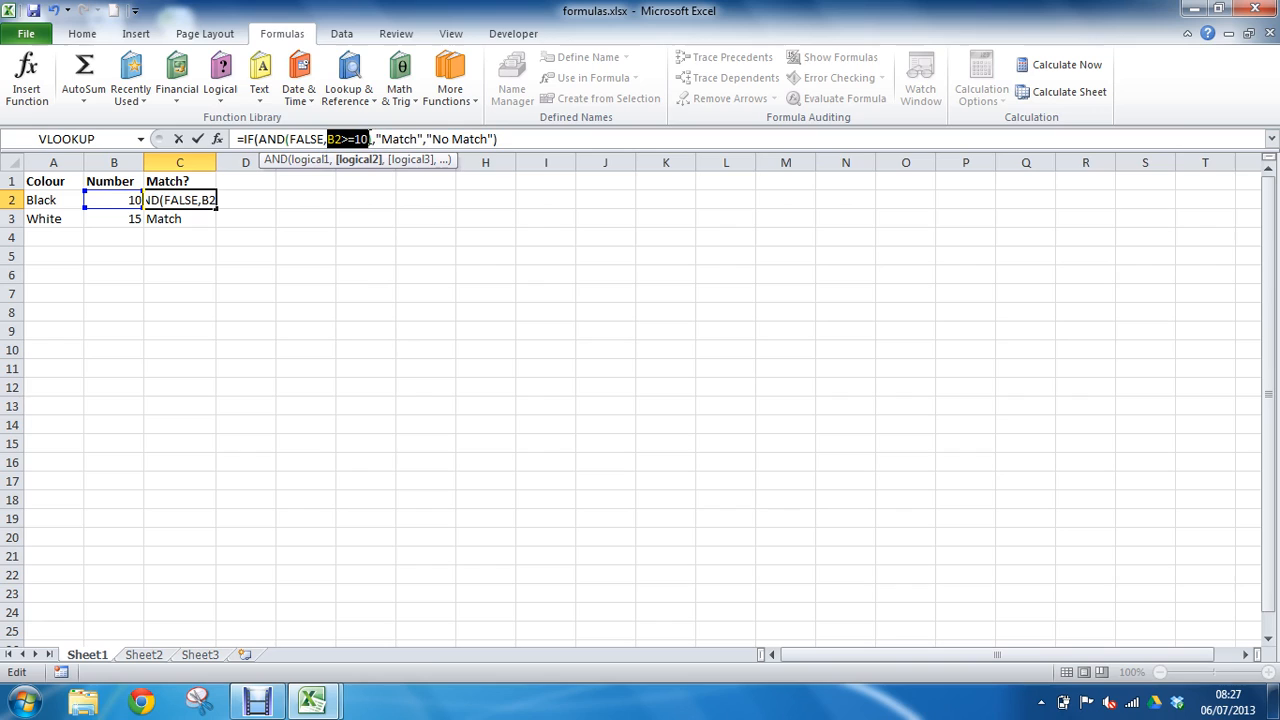
{"action": "type", "text": "TRUE"}
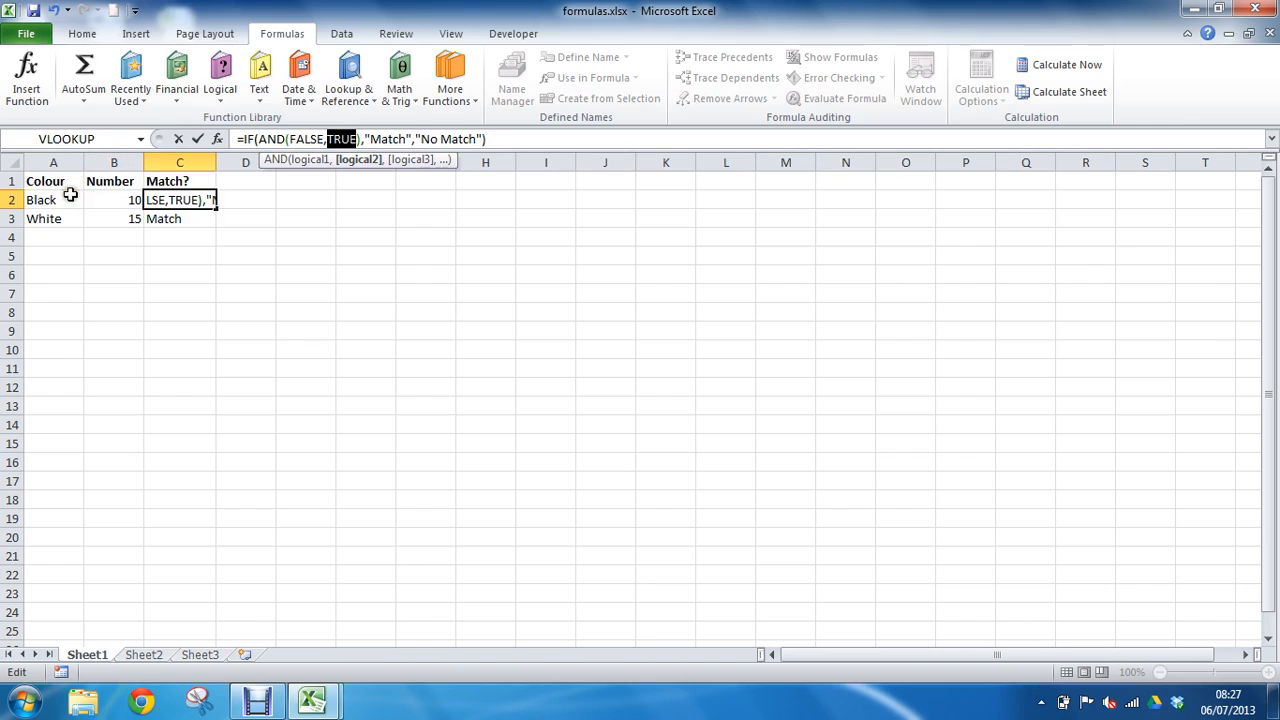
{"action": "mouse_move", "coordinate": [124, 200]}
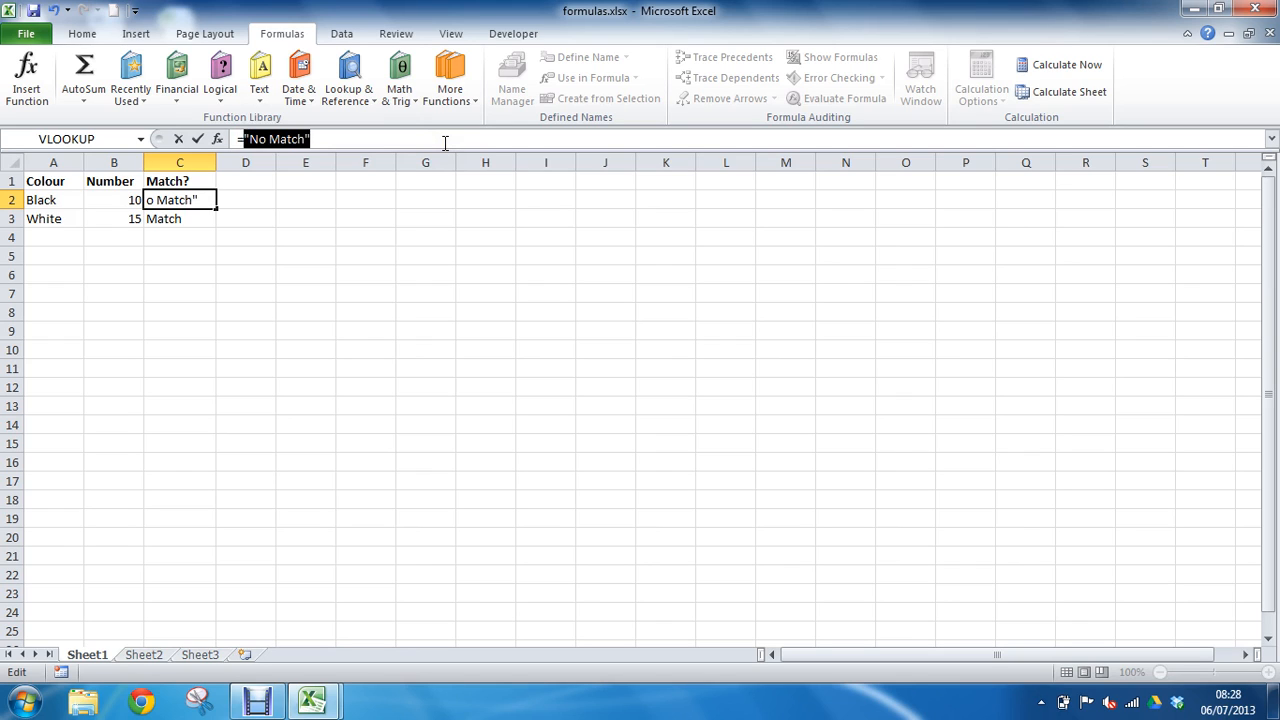
{"action": "key", "text": "Return"}
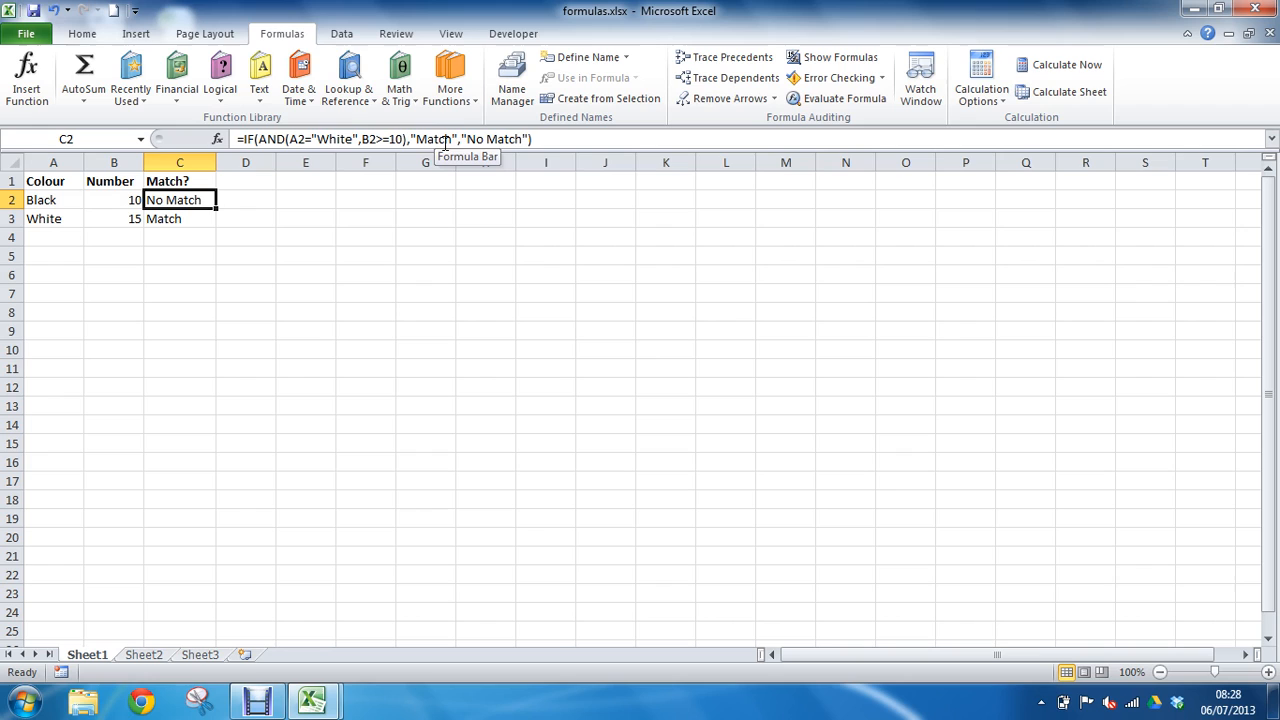
{"action": "mouse_move", "coordinate": [838, 98]}
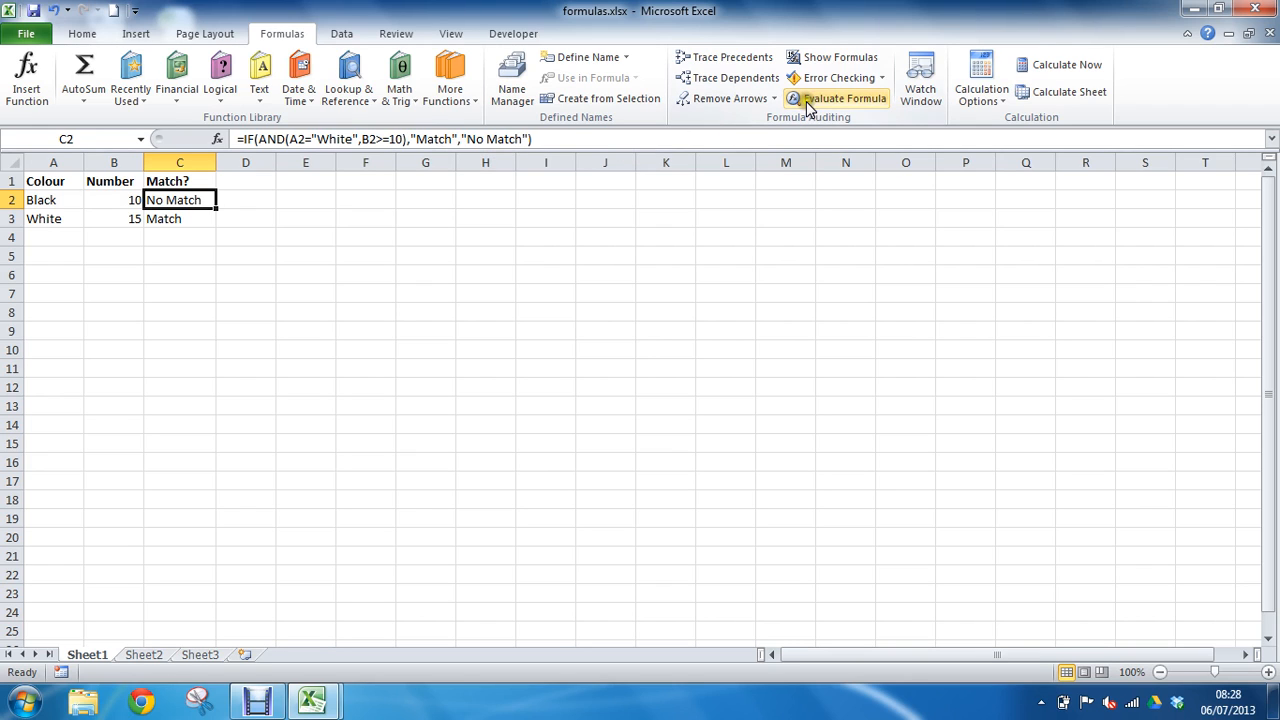
{"action": "mouse_move", "coordinate": [248, 22]}
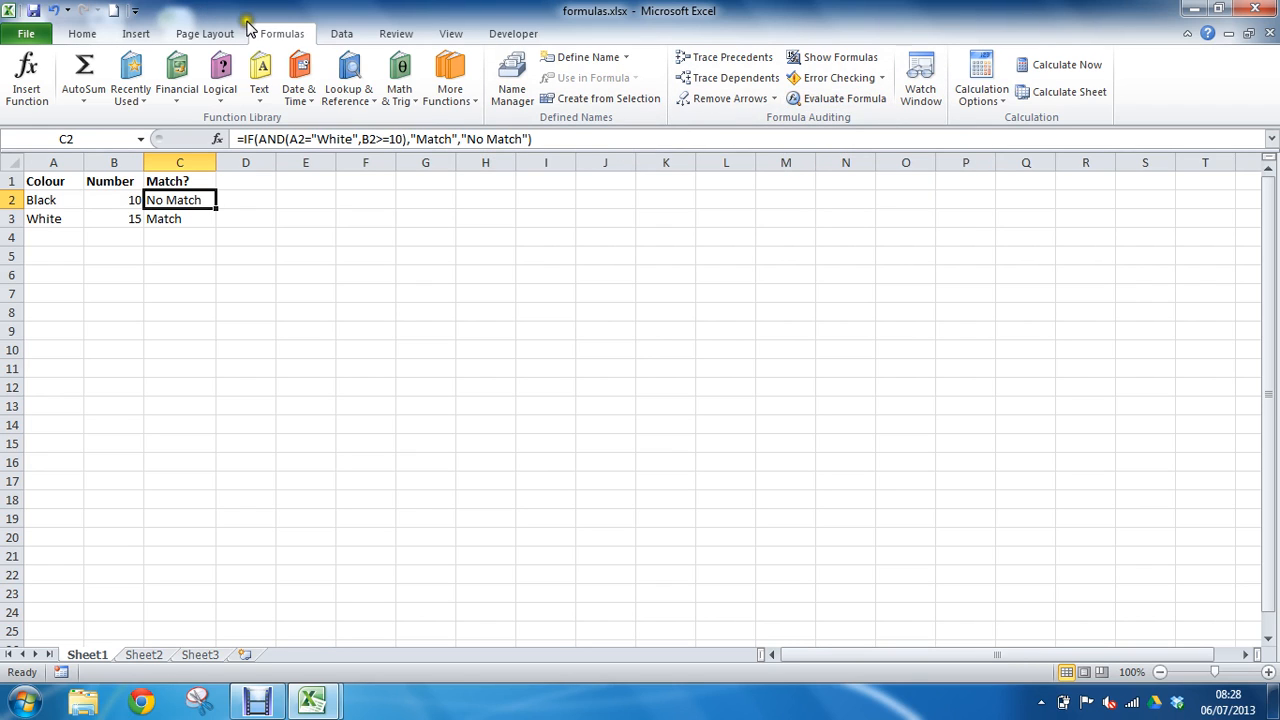
{"action": "mouse_move", "coordinate": [840, 98]}
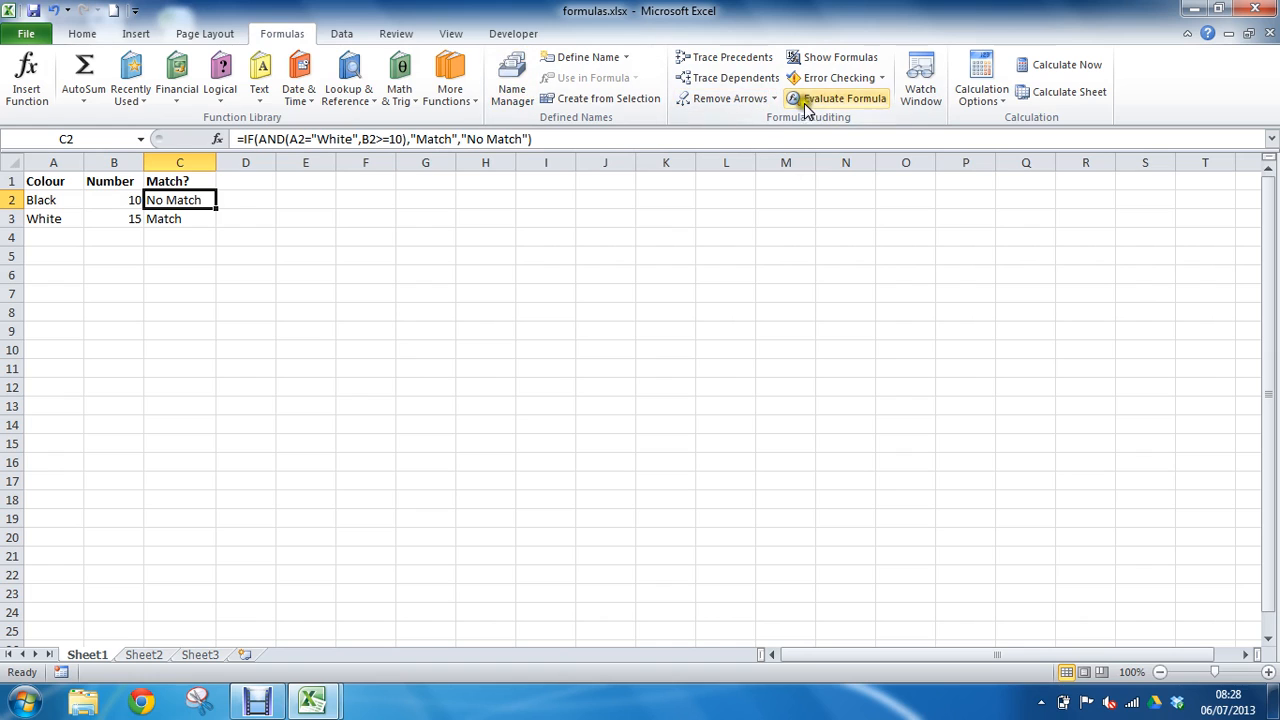
Launch Evaluate Formula for the Match? formula in C2
{"action": "left_click", "coordinate": [836, 98]}
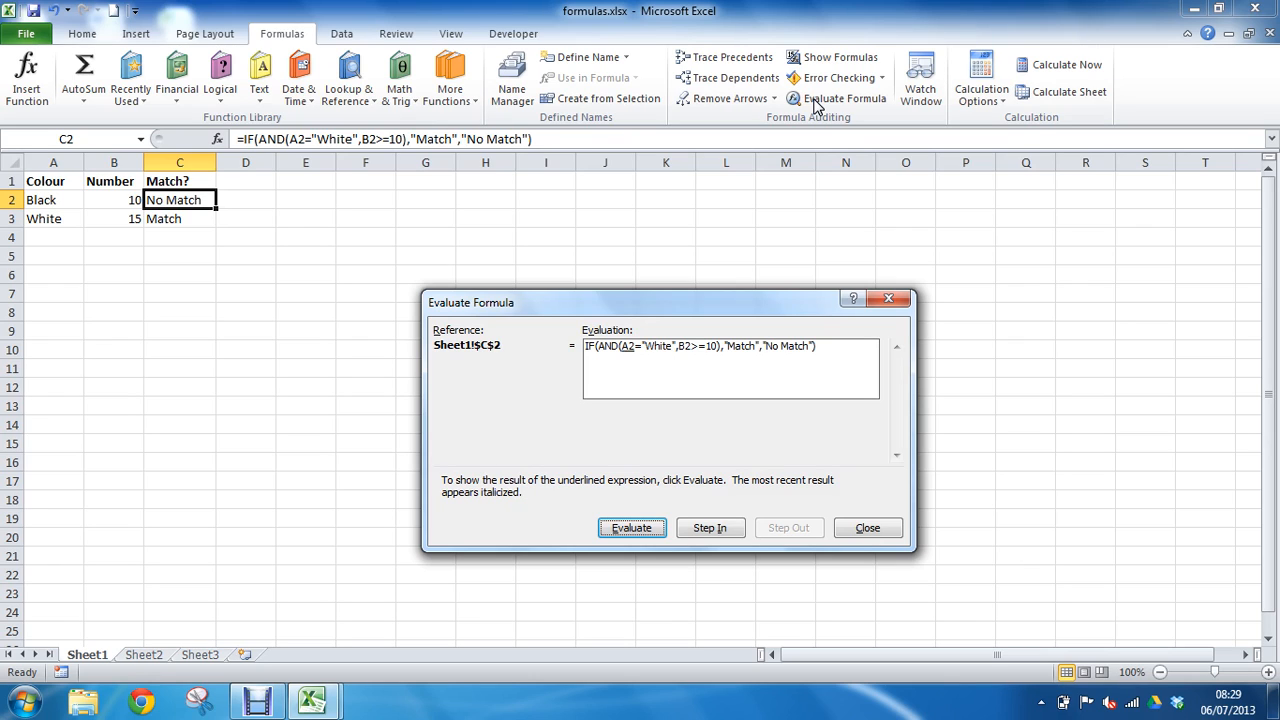
{"action": "mouse_move", "coordinate": [664, 358]}
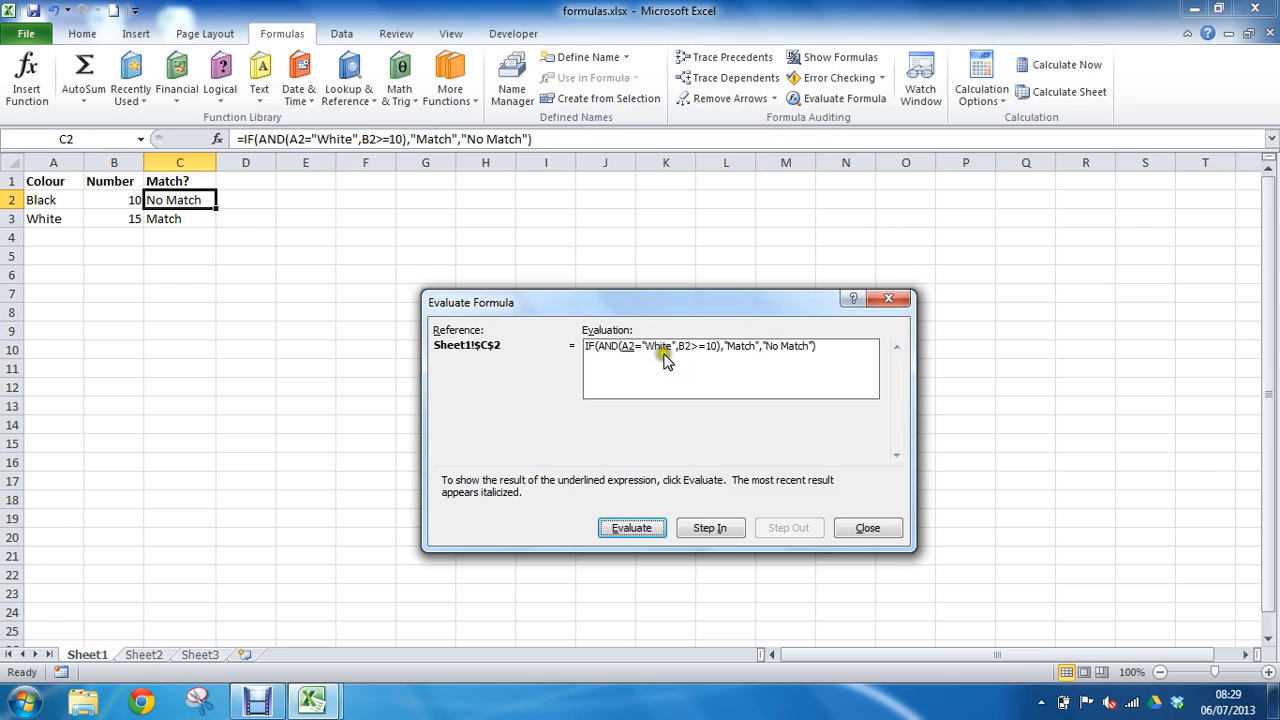
{"action": "mouse_move", "coordinate": [636, 356]}
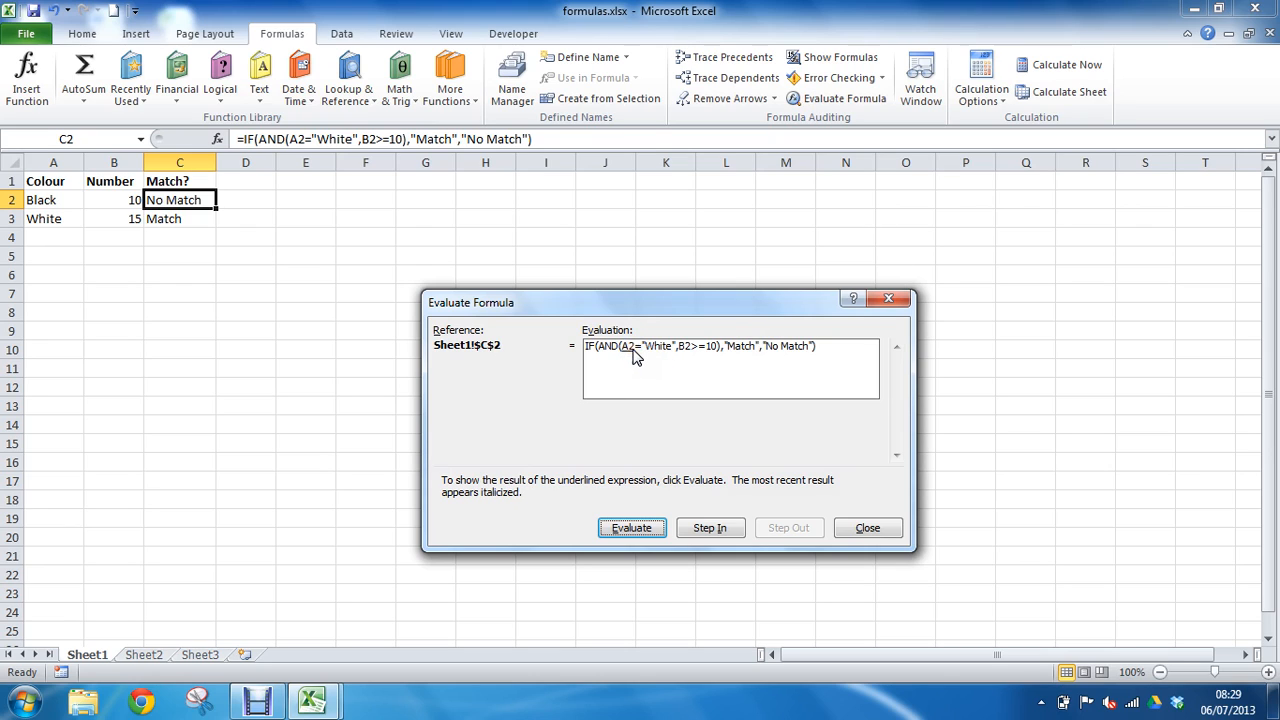
{"action": "mouse_move", "coordinate": [660, 358]}
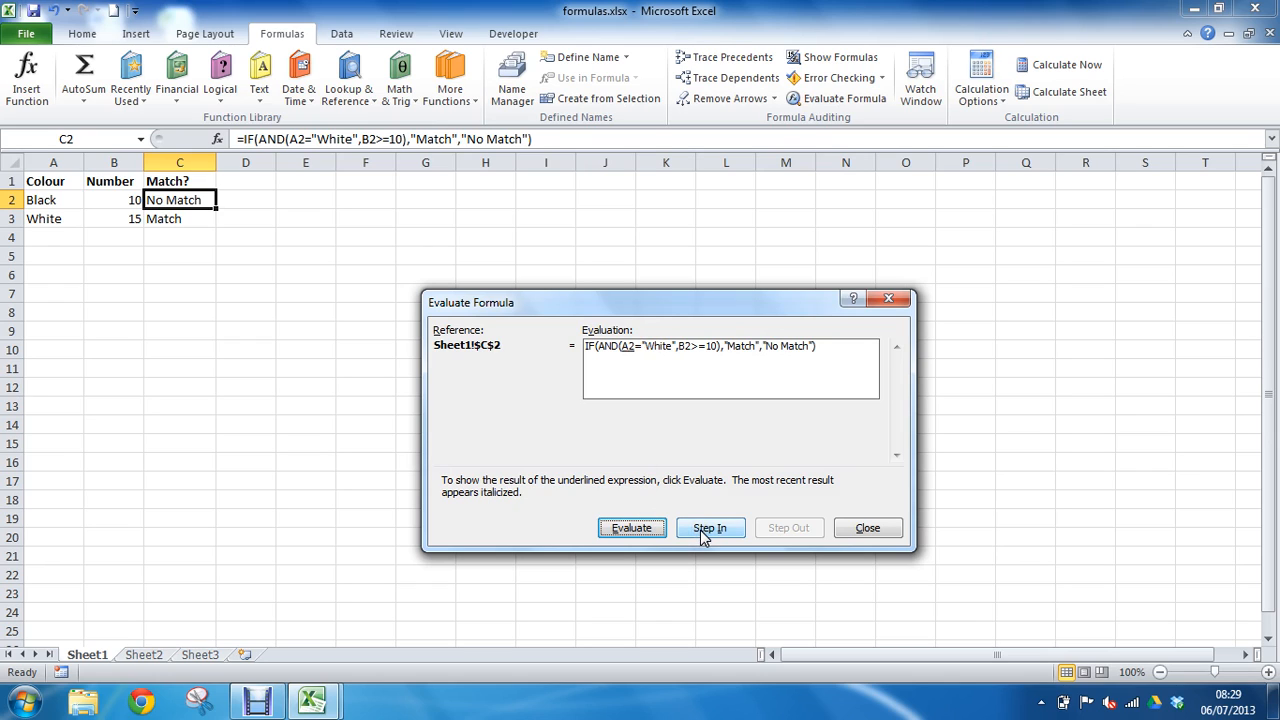
Step in and out to resolve A2="White" to FALSE and B2>=10 to TRUE
{"action": "left_click", "coordinate": [710, 528]}
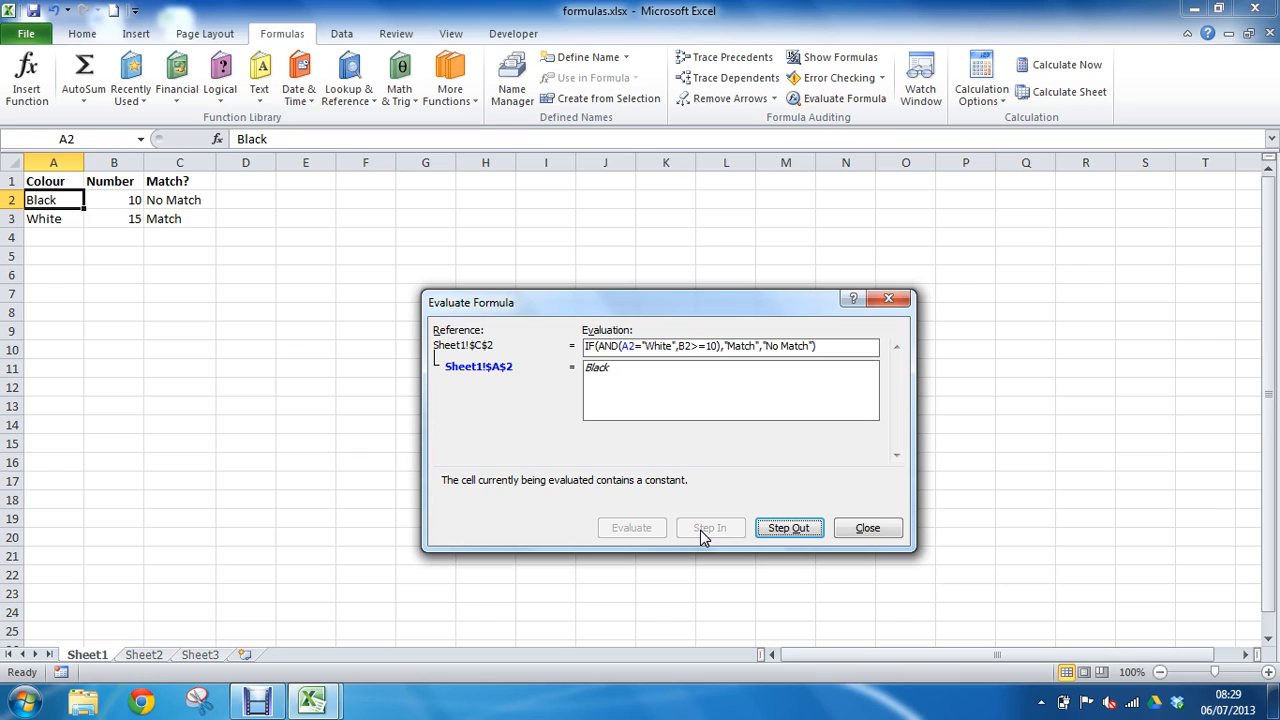
{"action": "left_click", "coordinate": [788, 528]}
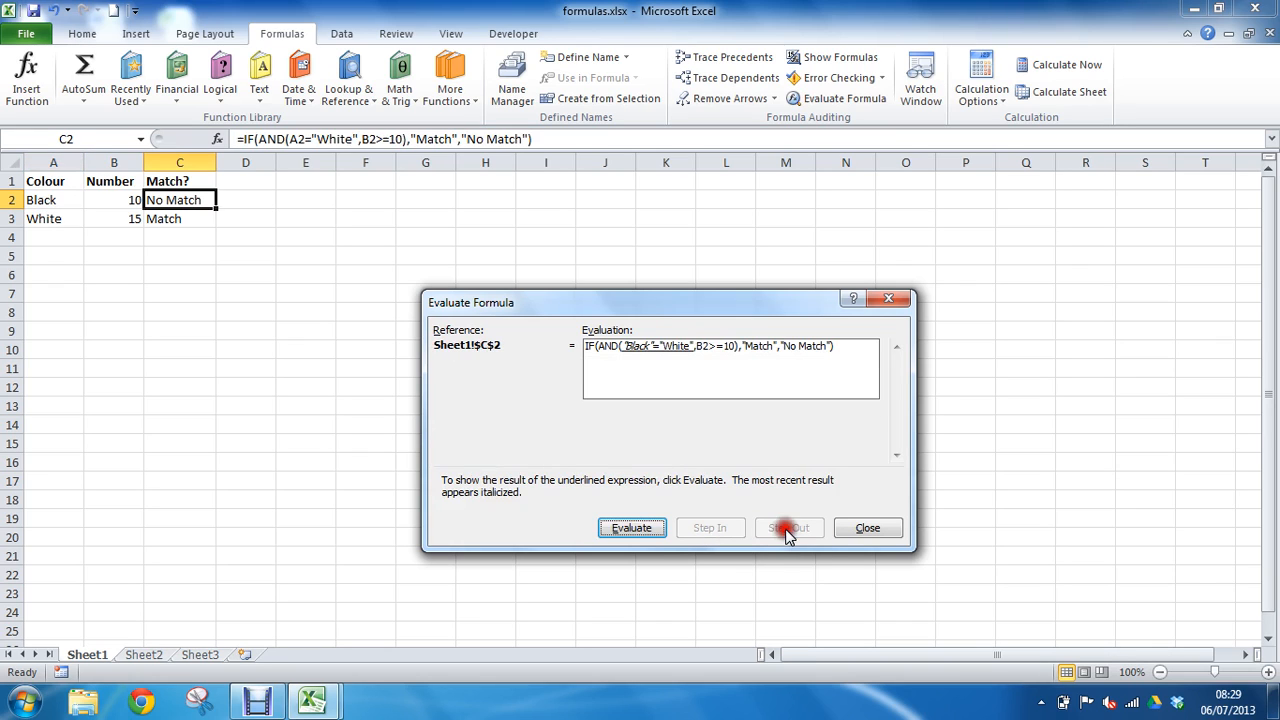
{"action": "left_click", "coordinate": [632, 528]}
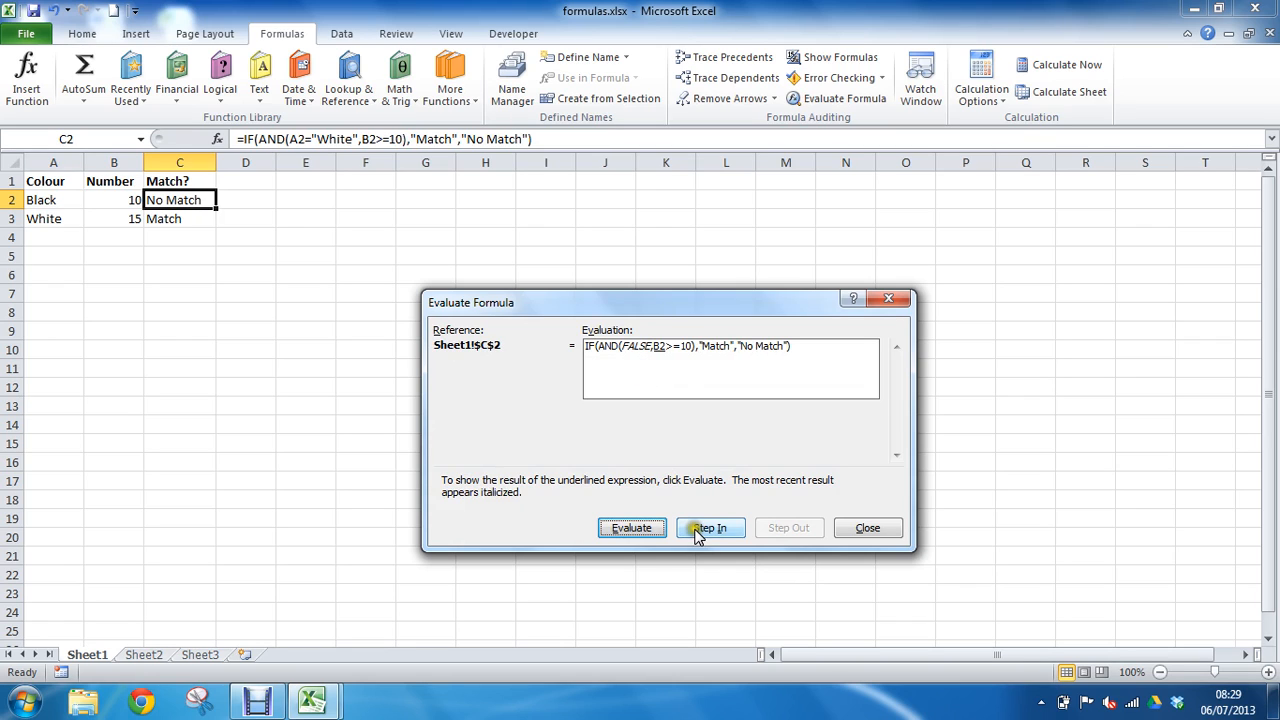
{"action": "mouse_move", "coordinate": [728, 528]}
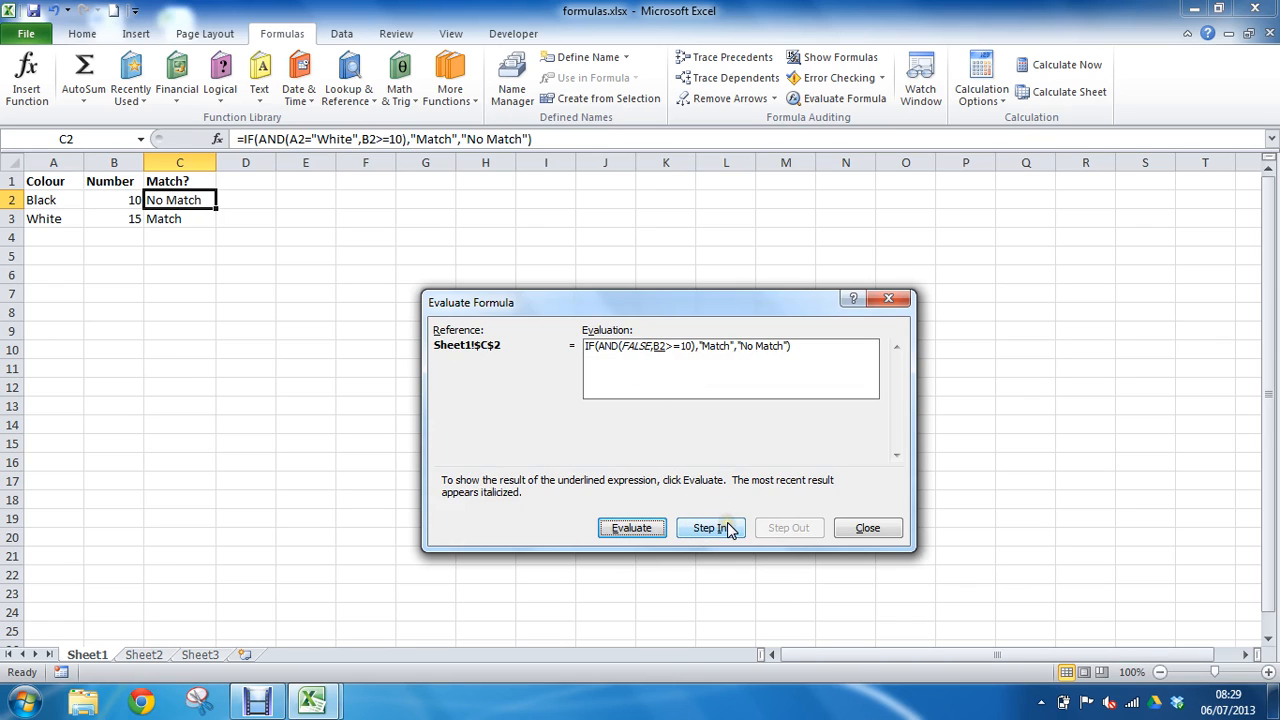
{"action": "left_click", "coordinate": [710, 528]}
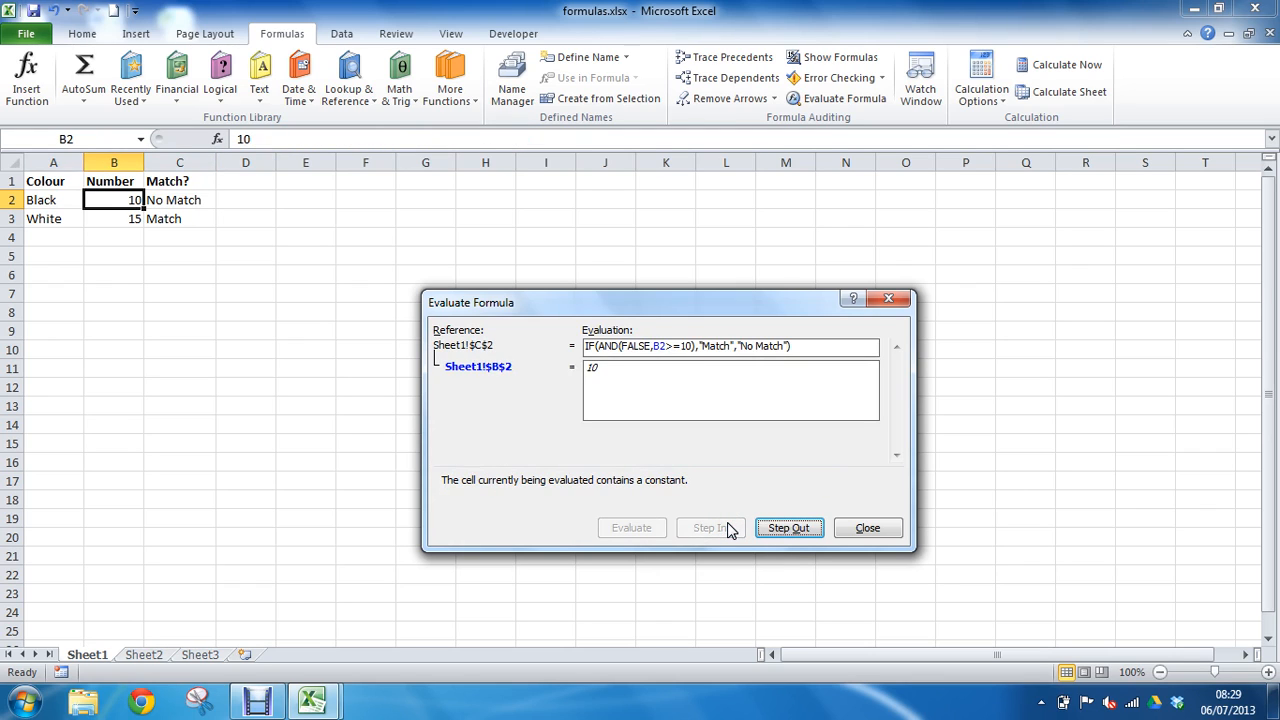
{"action": "left_click", "coordinate": [788, 528]}
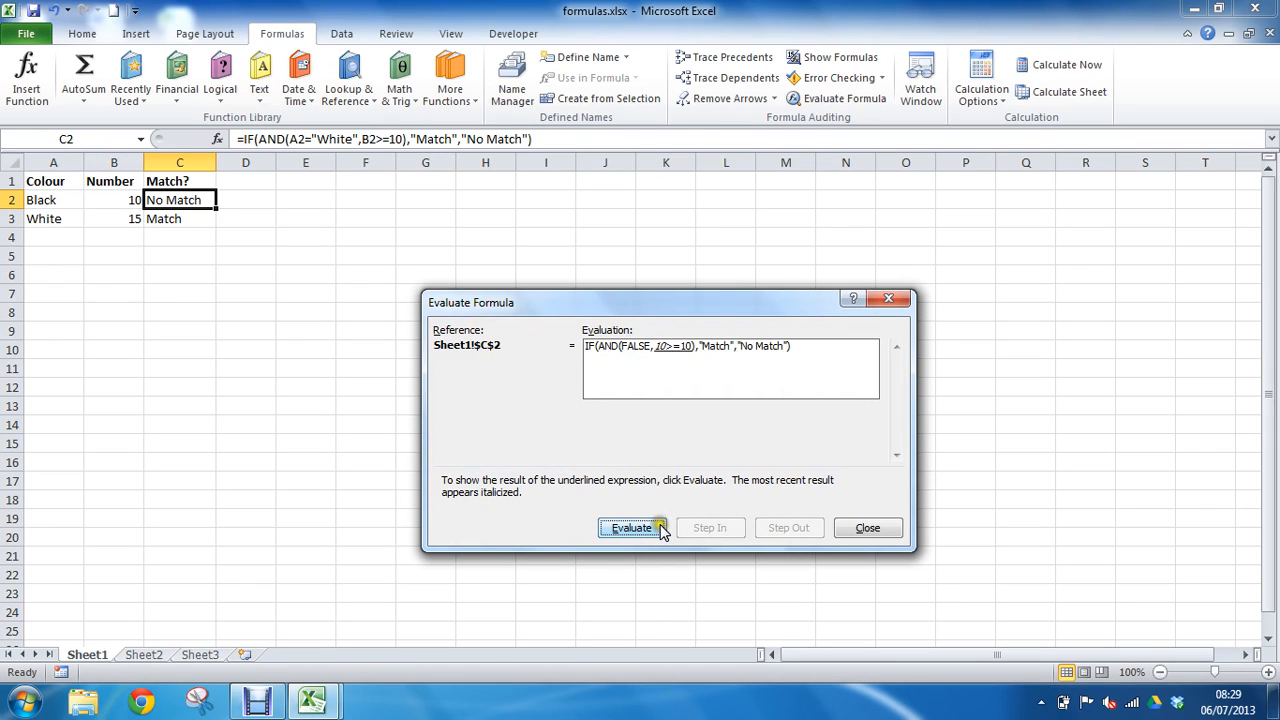
{"action": "left_click", "coordinate": [632, 528]}
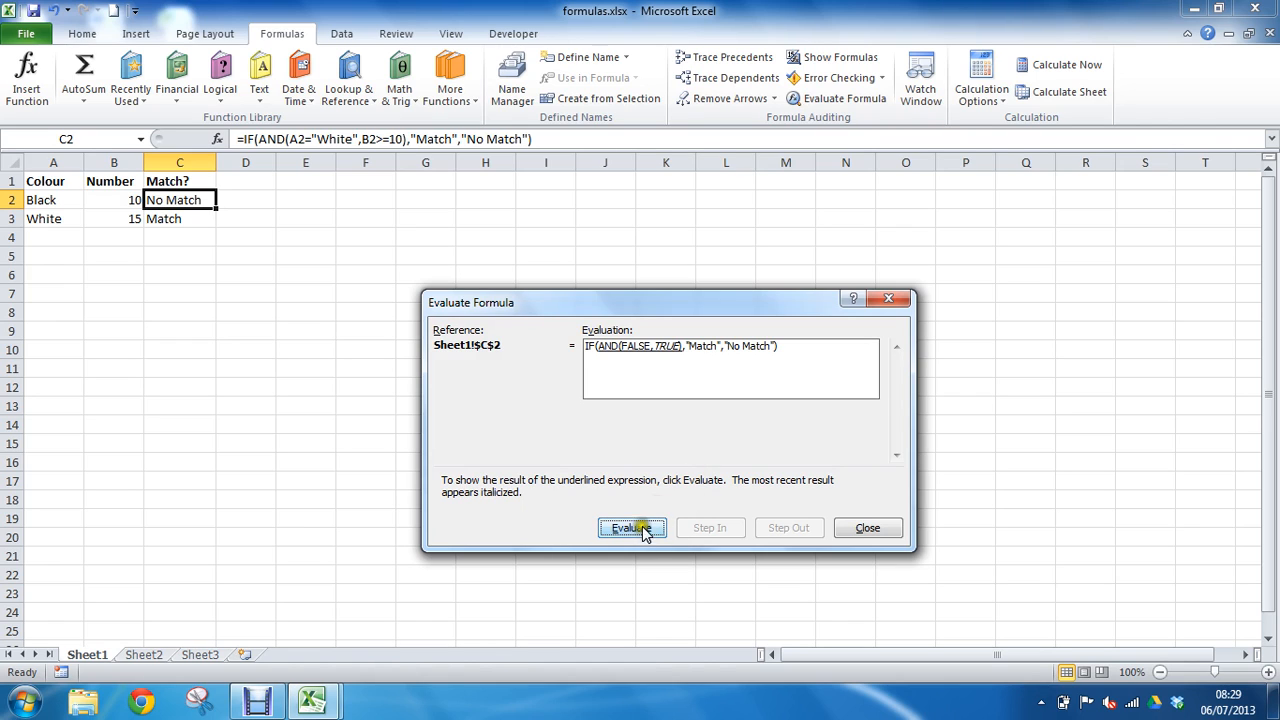
Evaluate the AND and IF down to No Match, then close the evaluation
{"action": "left_click", "coordinate": [632, 528]}
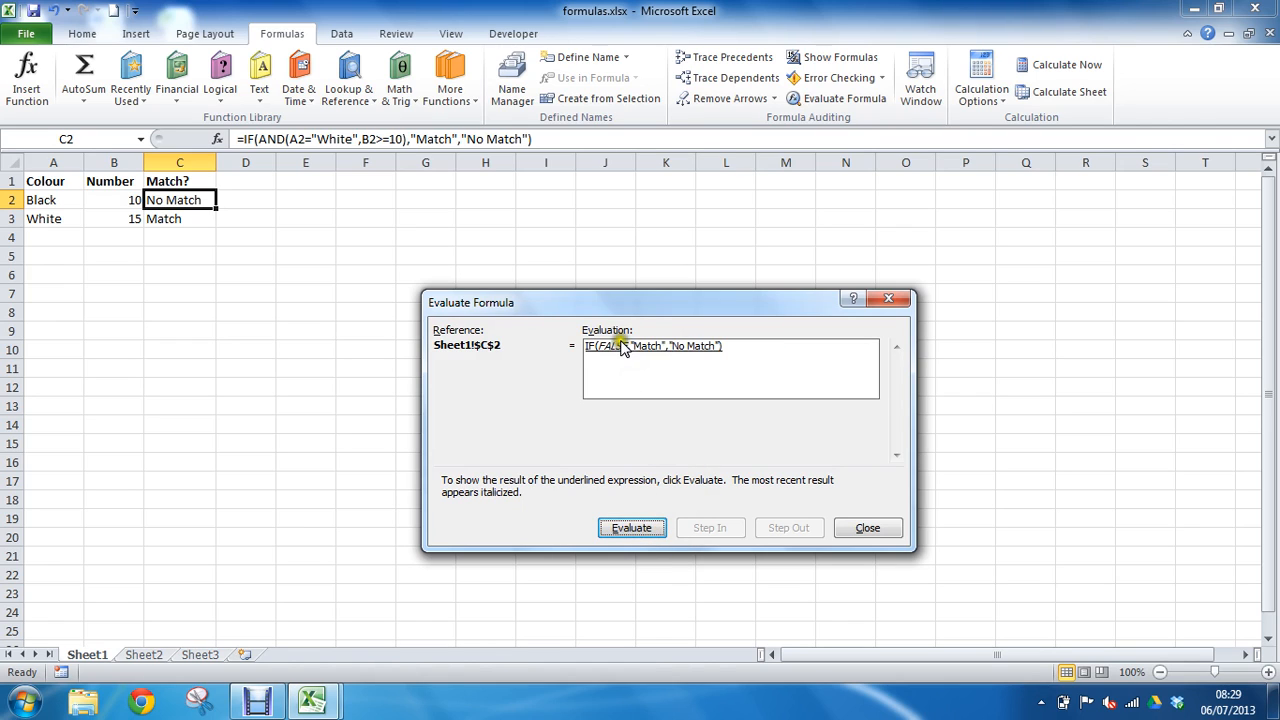
{"action": "left_click", "coordinate": [632, 528]}
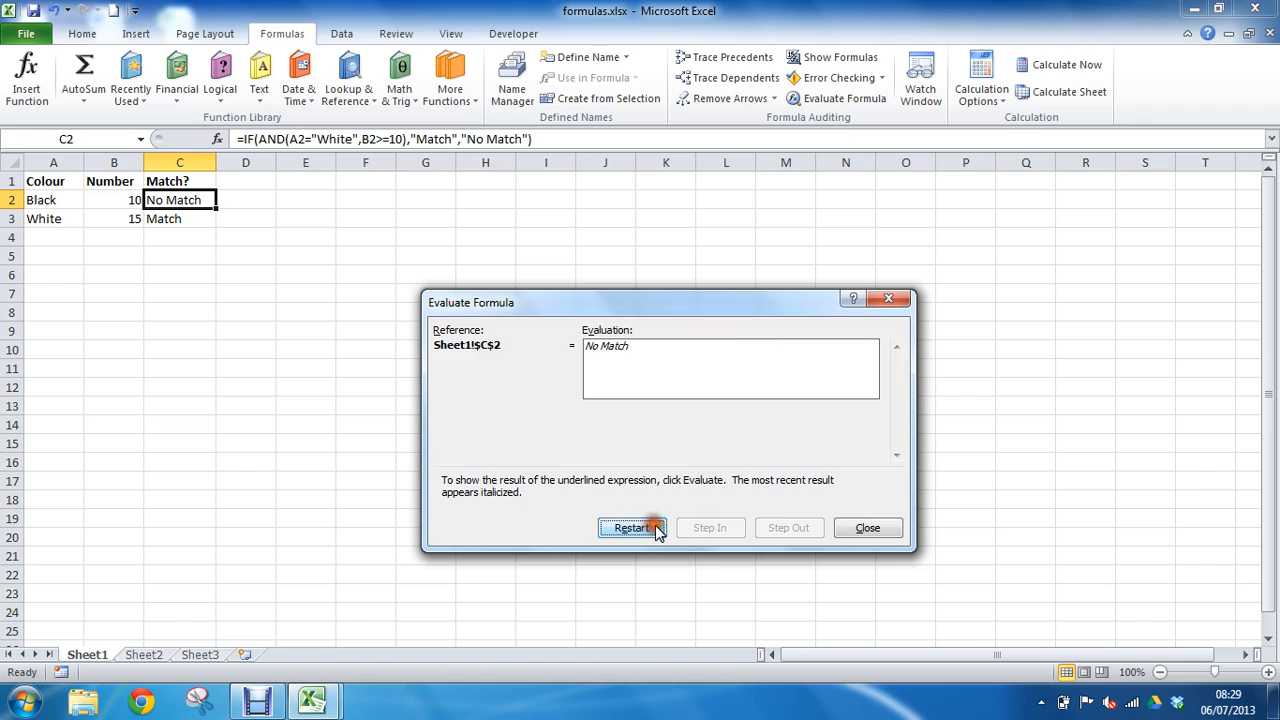
{"action": "mouse_move", "coordinate": [868, 528]}
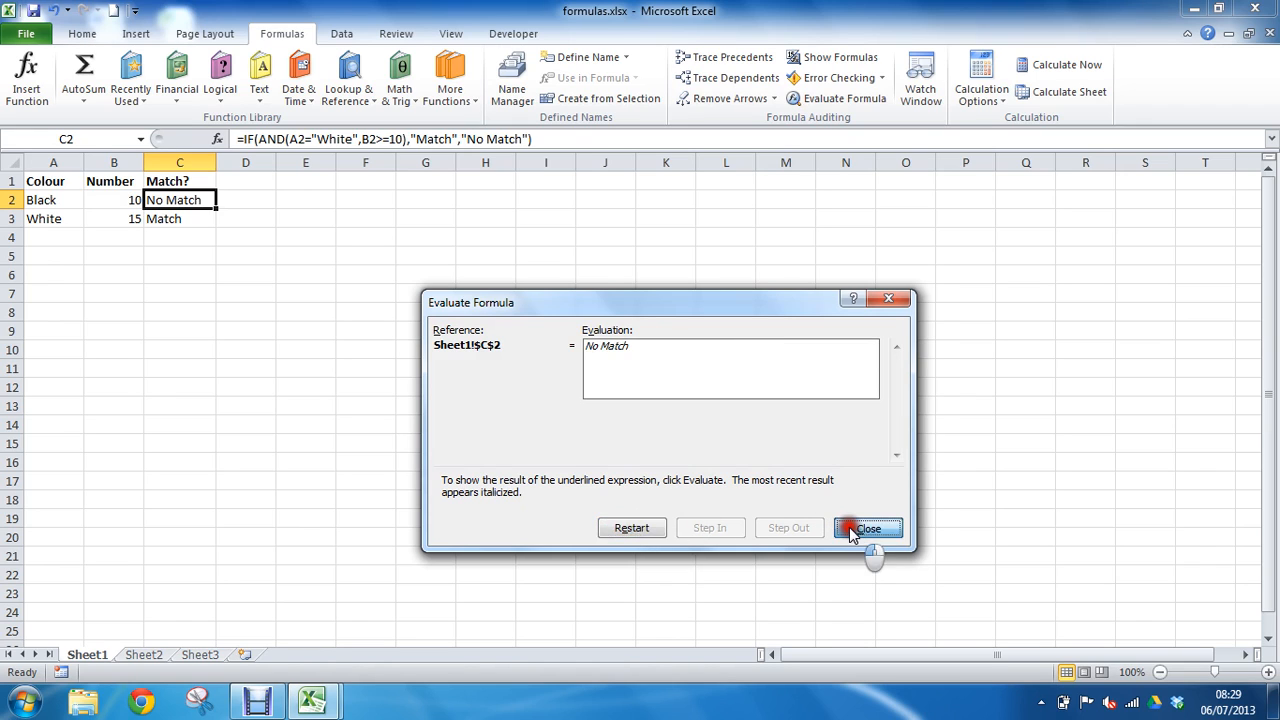
{"action": "left_click", "coordinate": [868, 528]}
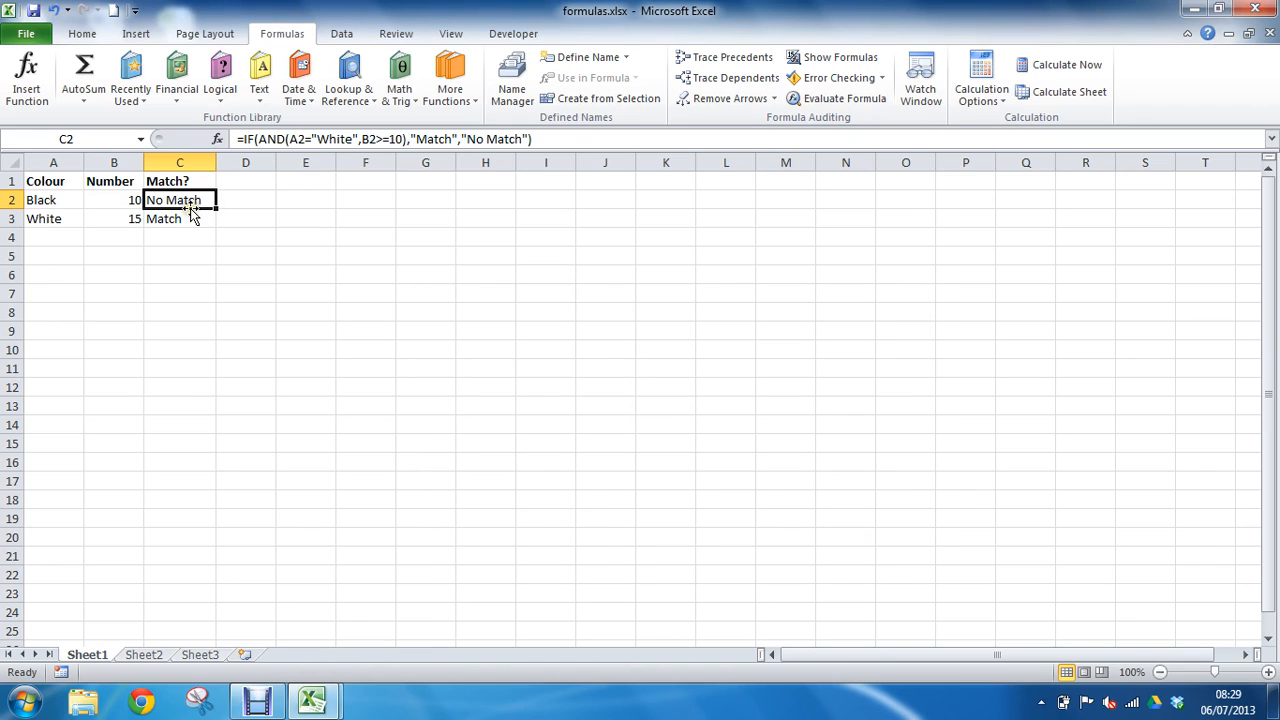